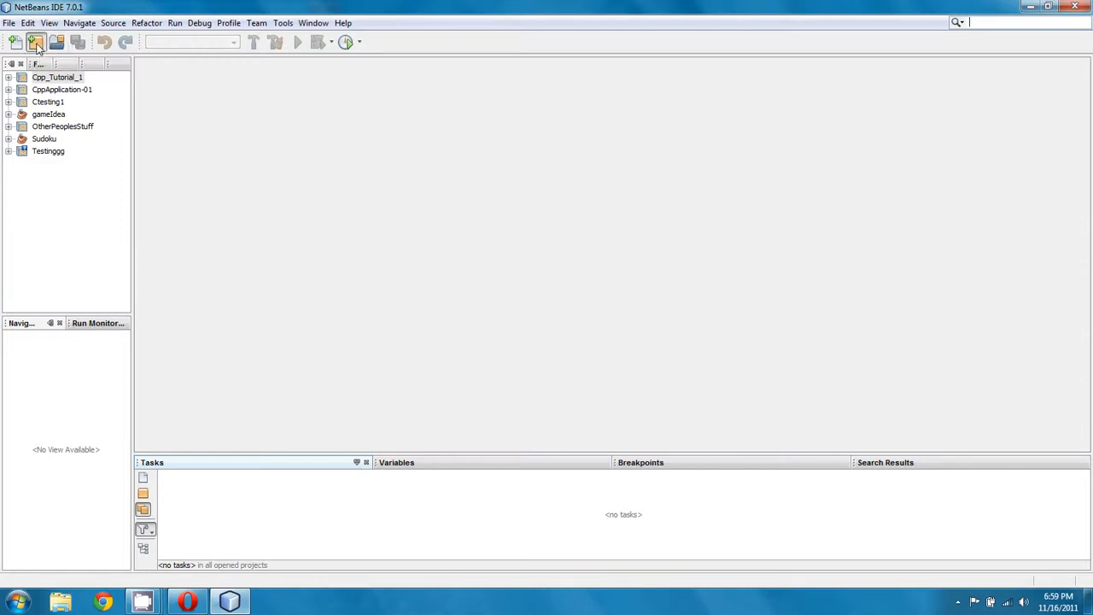
- Create a Java Application project named Tutorial_1 with main class creation unchecked
{"action": "left_click", "coordinate": [36, 42]}
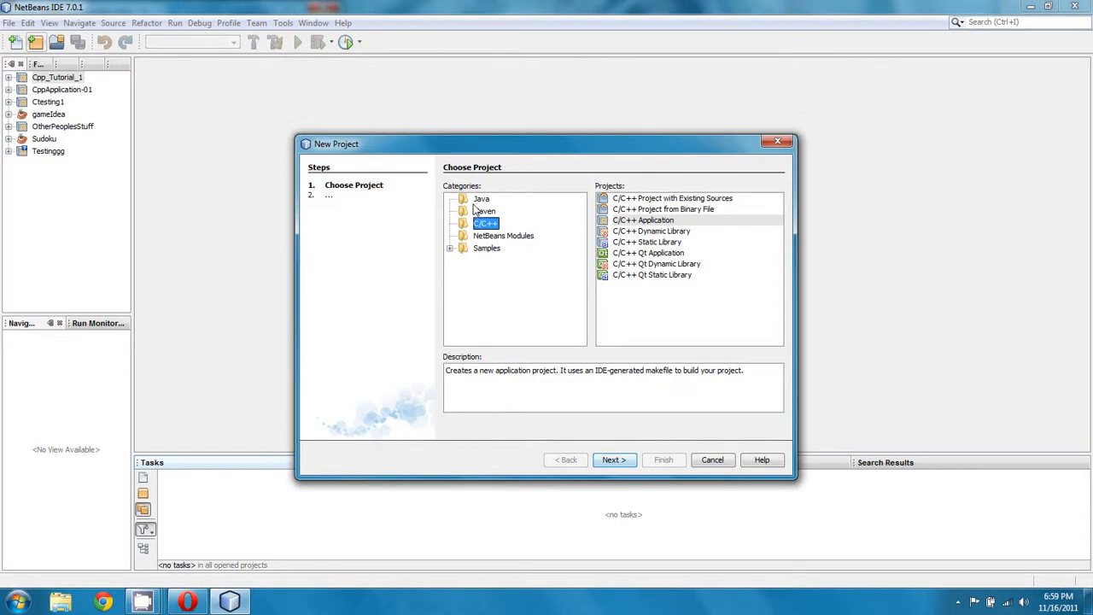
{"action": "mouse_move", "coordinate": [476, 209]}
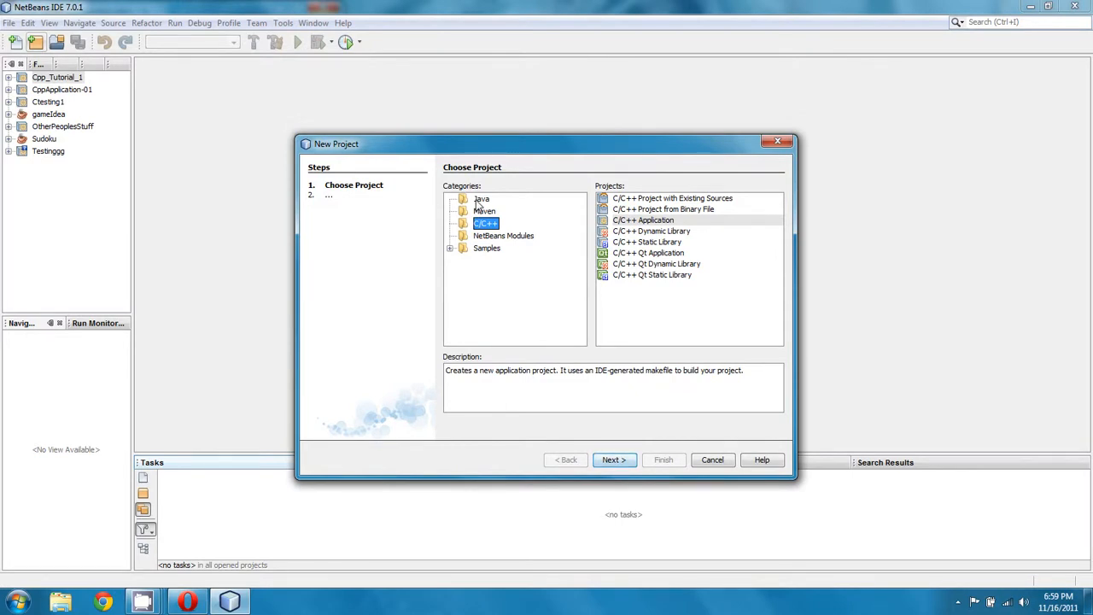
{"action": "left_click", "coordinate": [481, 198]}
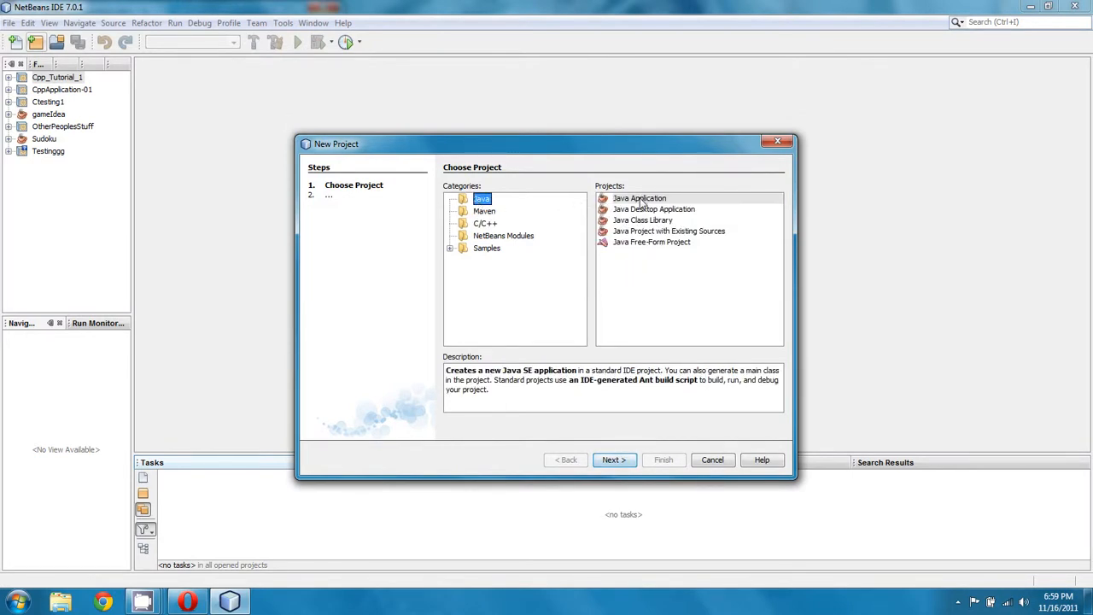
{"action": "left_click", "coordinate": [614, 459]}
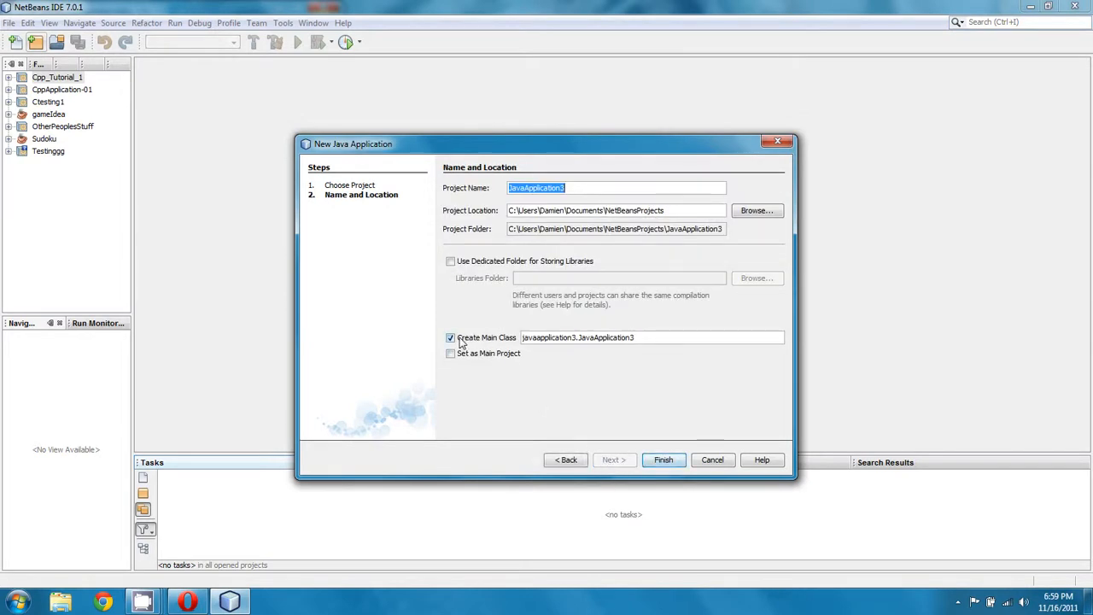
{"action": "left_click", "coordinate": [450, 338]}
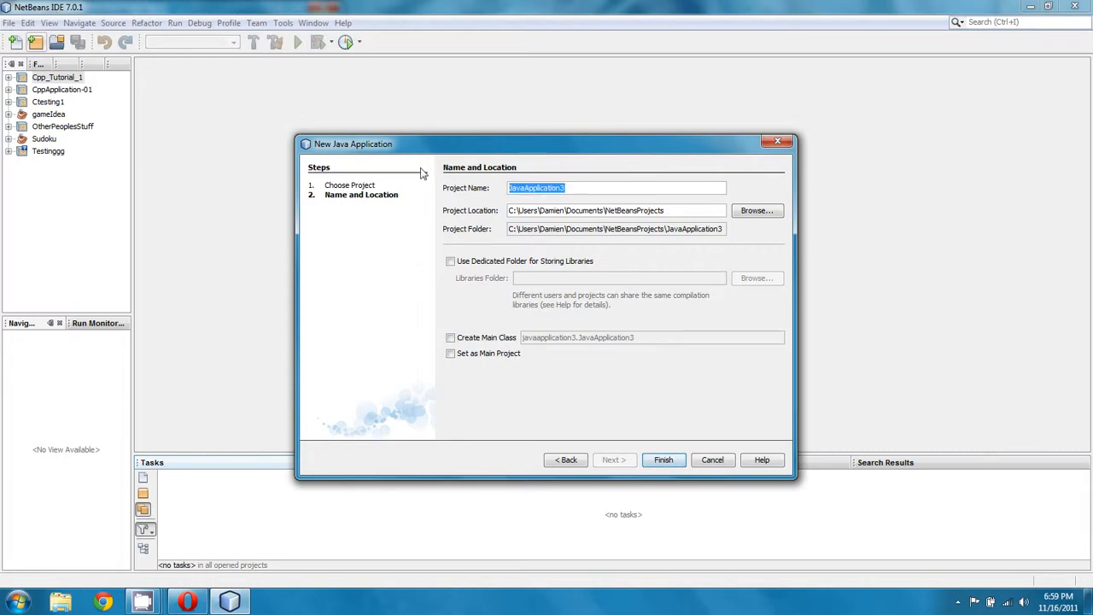
{"action": "type", "text": "Tut"}
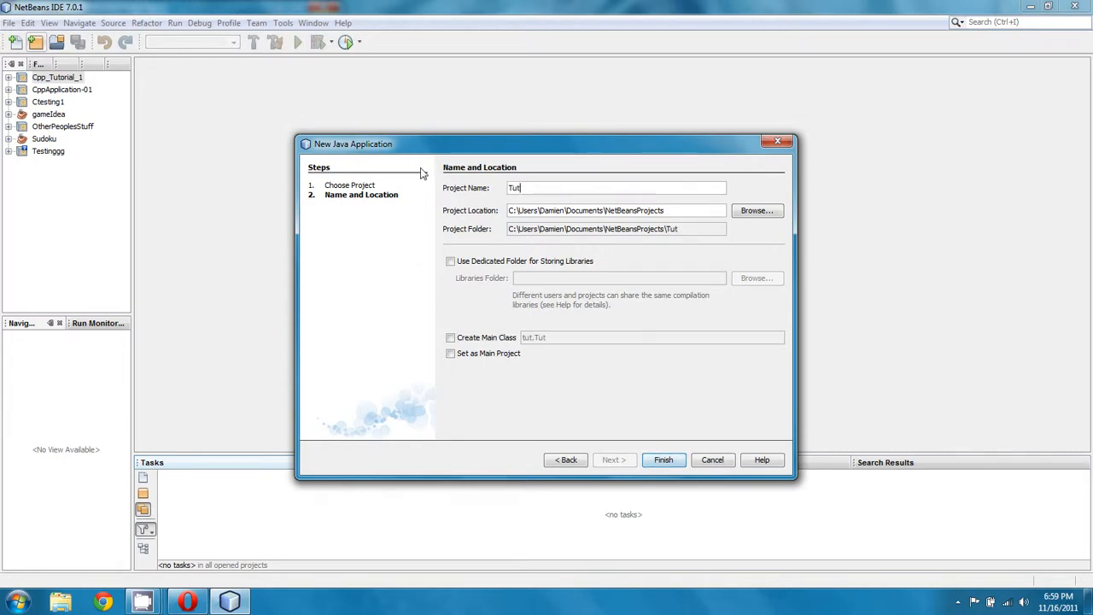
{"action": "type", "text": "orial_1"}
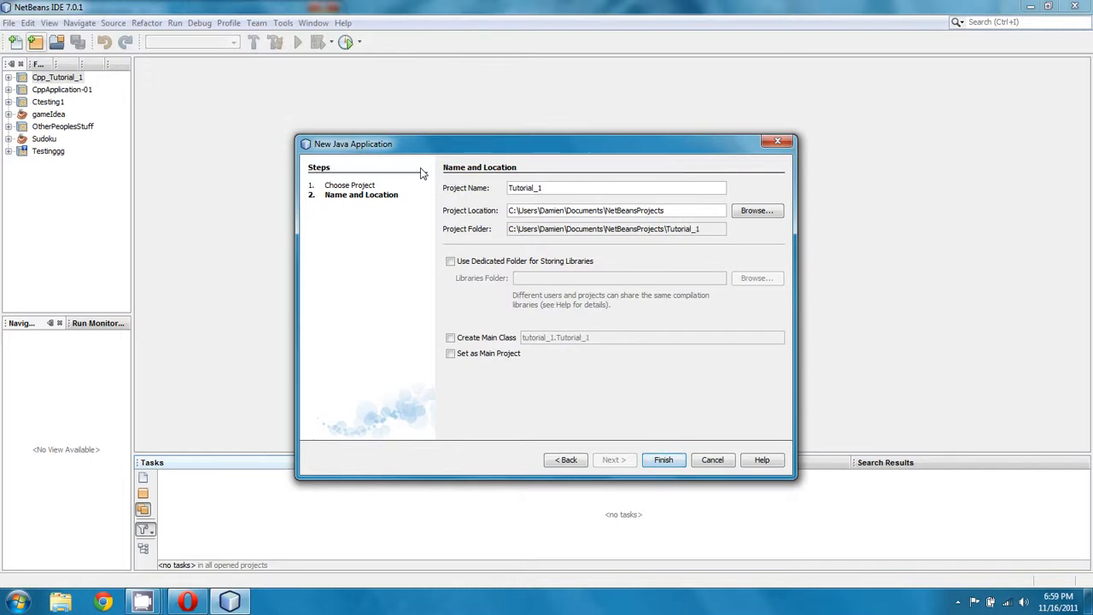
{"action": "mouse_move", "coordinate": [592, 370]}
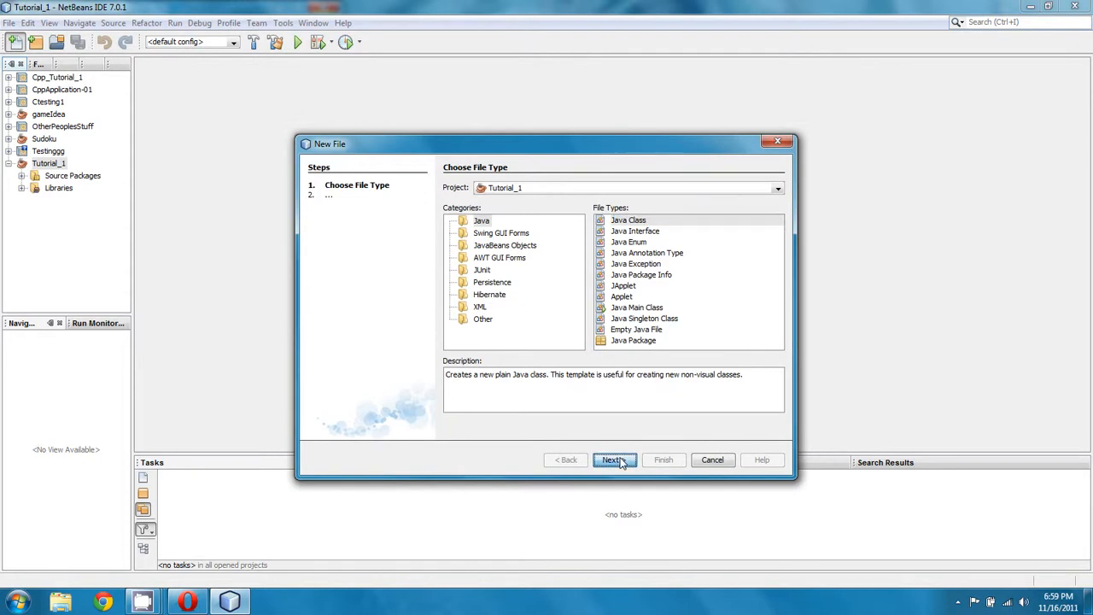
- Add a Java class named Tutorial_1 to the project's default package
{"action": "left_click", "coordinate": [612, 459]}
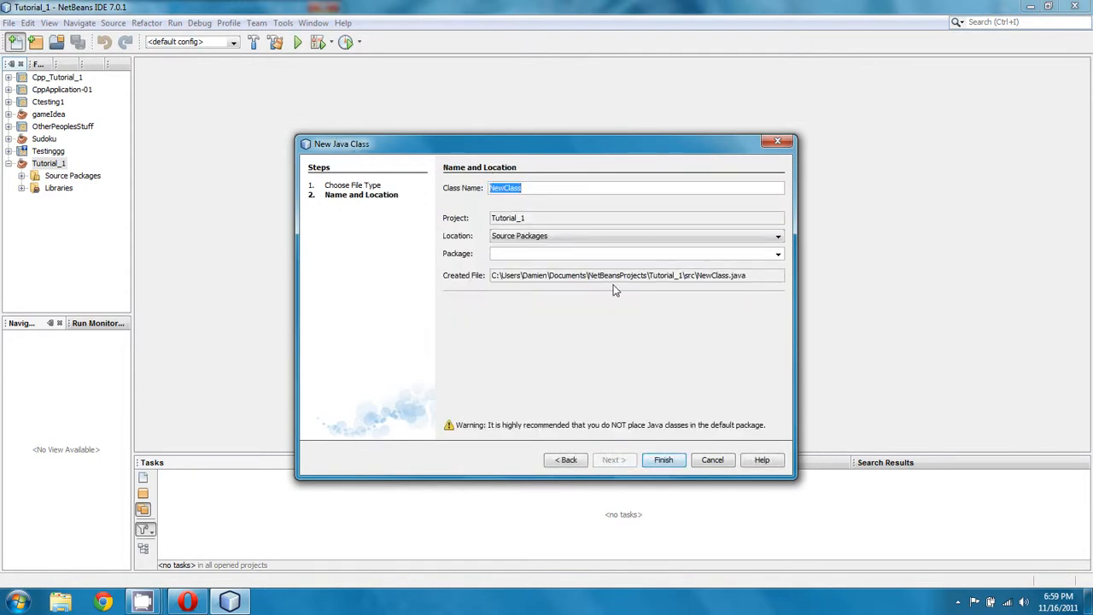
{"action": "type", "text": "Tutorial"}
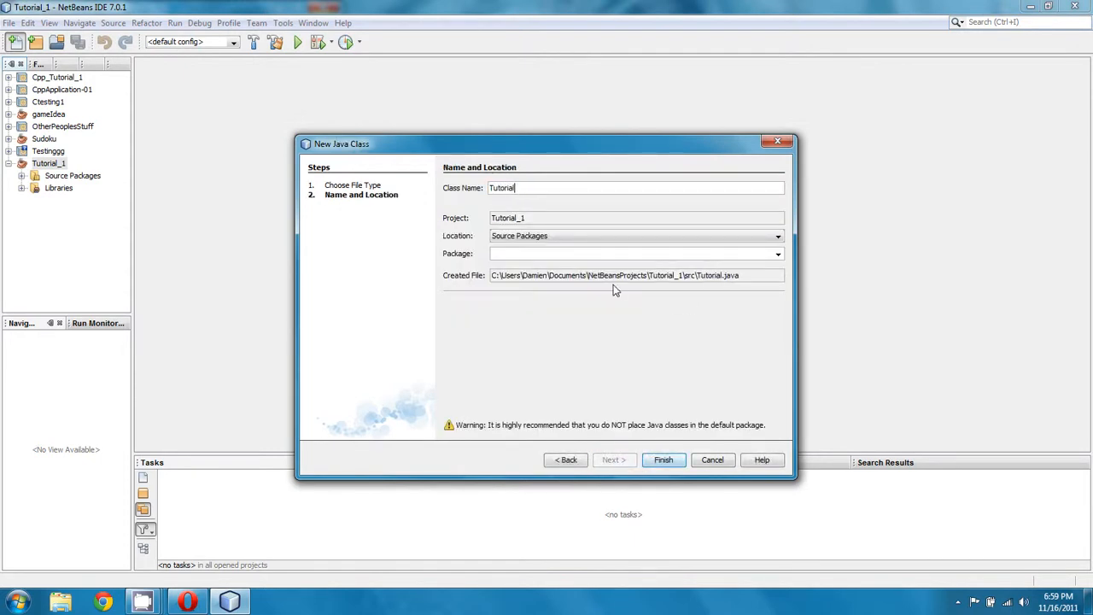
{"action": "left_click", "coordinate": [663, 459]}
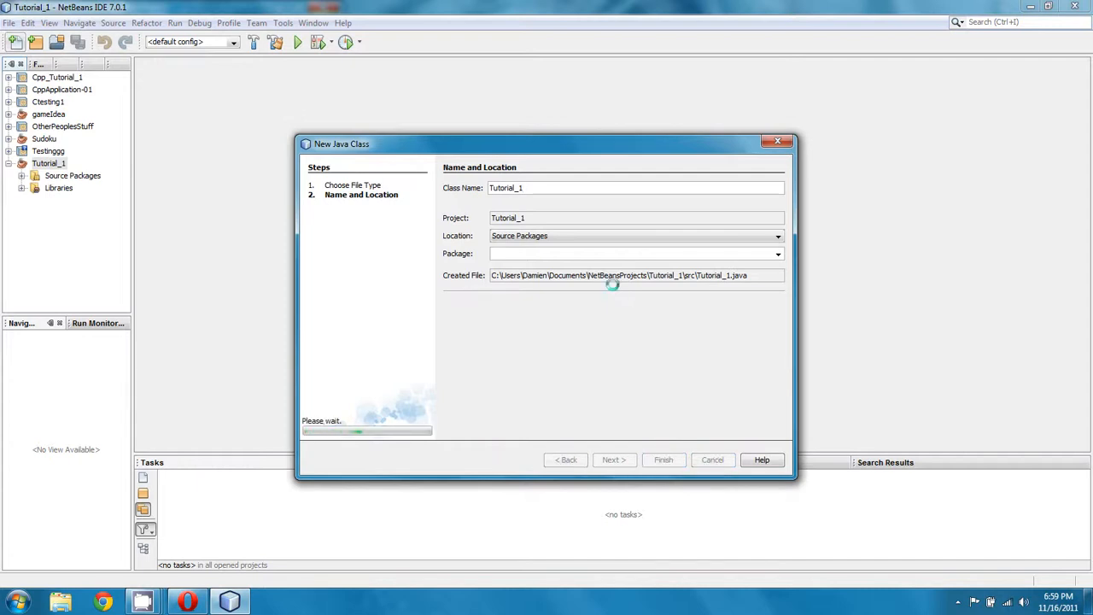
{"action": "left_click", "coordinate": [664, 459]}
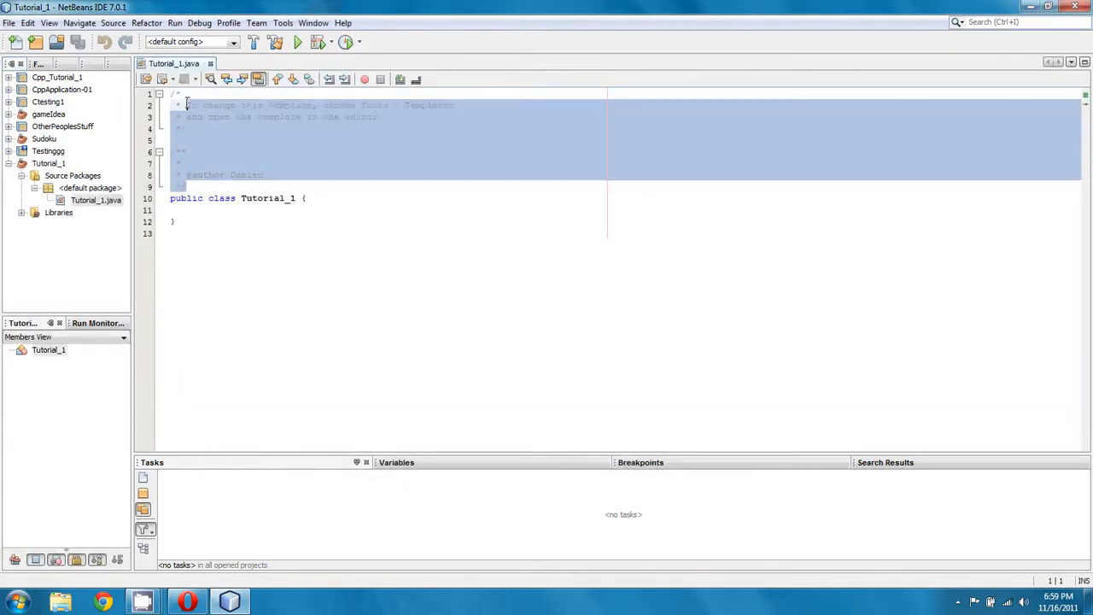
- Delete the template header comment and leftover empty lines in Tutorial_1.java
{"action": "left_click", "coordinate": [175, 94]}
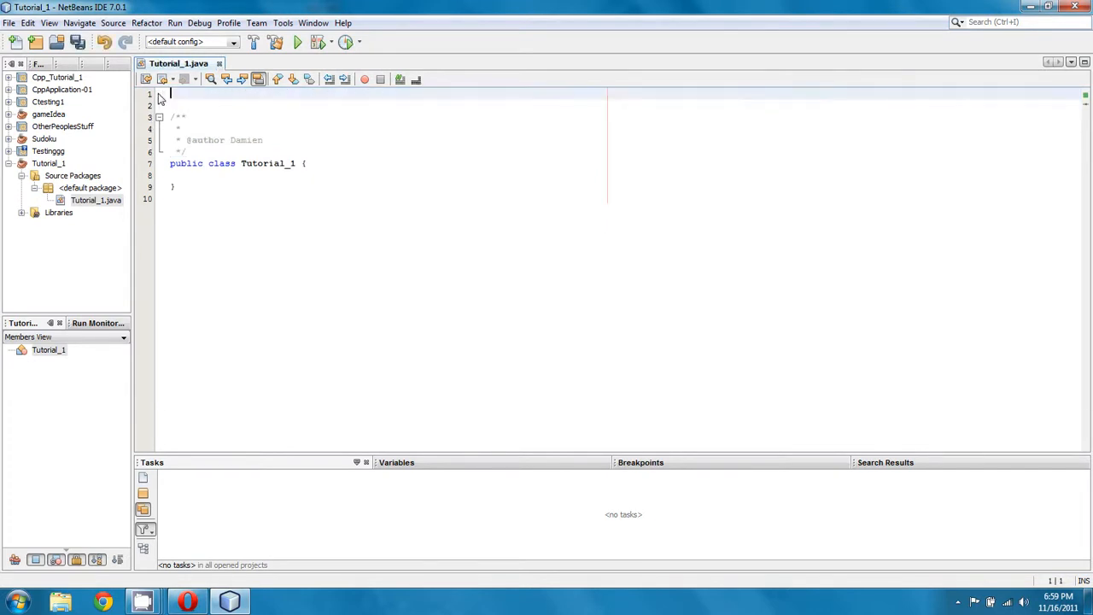
{"action": "key", "text": "Backspace"}
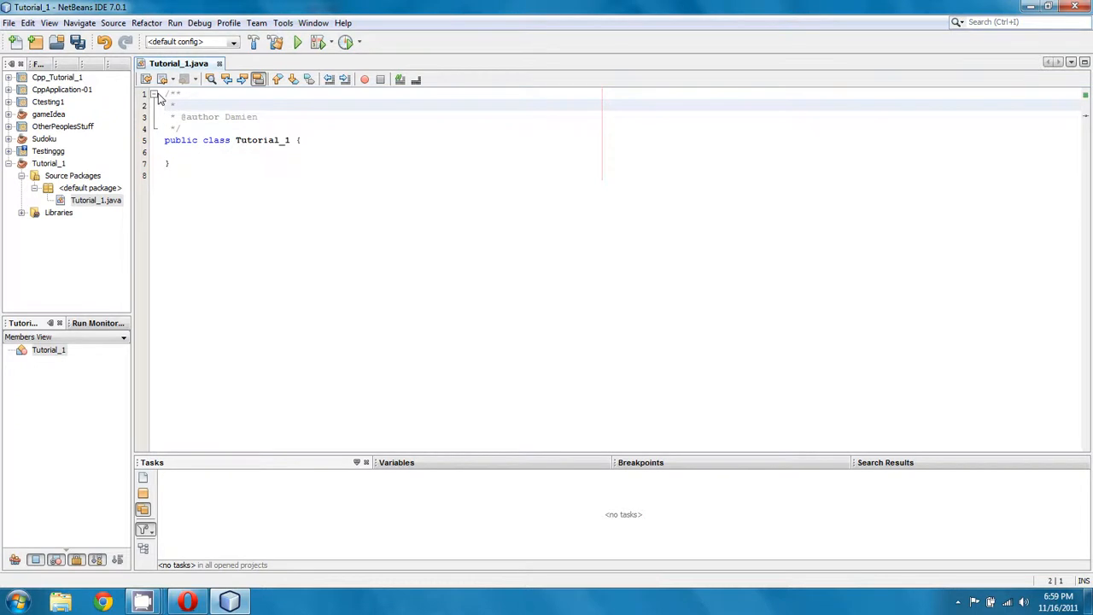
{"action": "key", "text": "enter"}
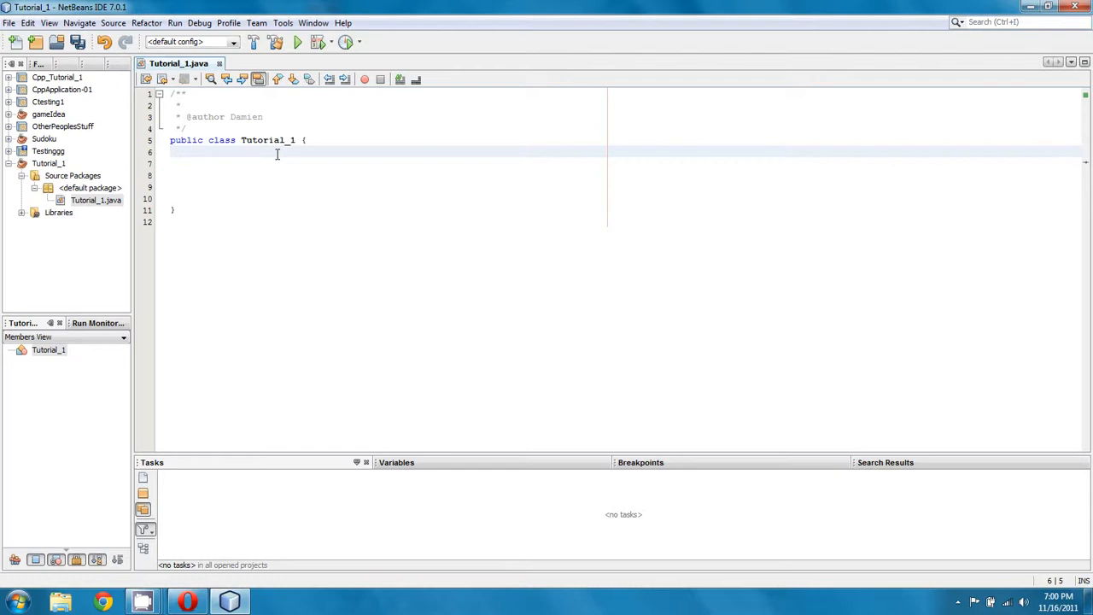
- Write an empty public static void main(String args[]) method inside the Tutorial_1 class
{"action": "type", "text": "p"}
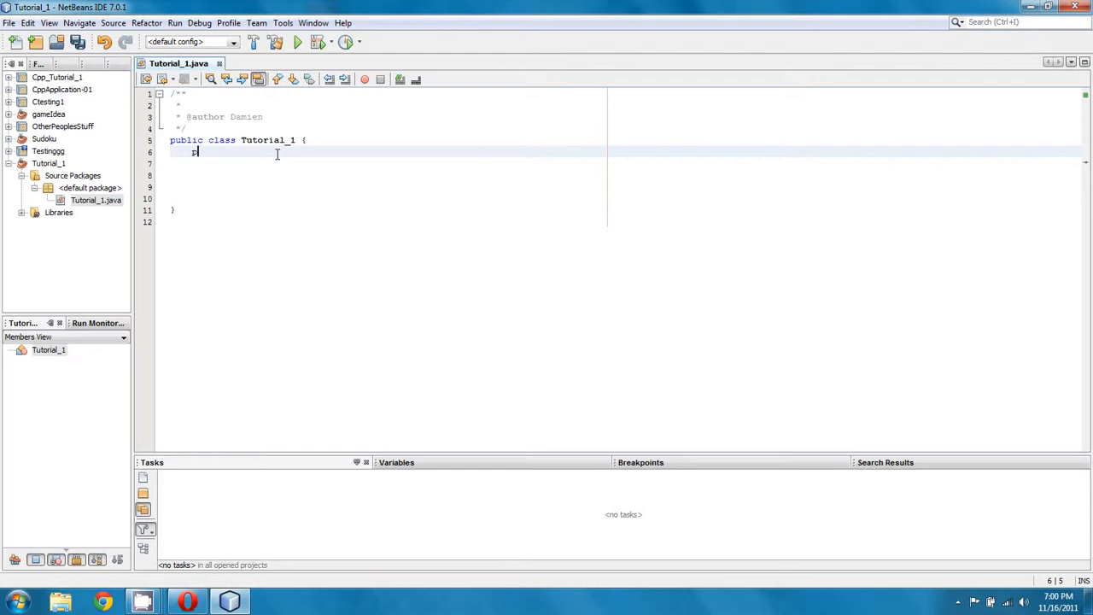
{"action": "type", "text": "ublic static void mai"}
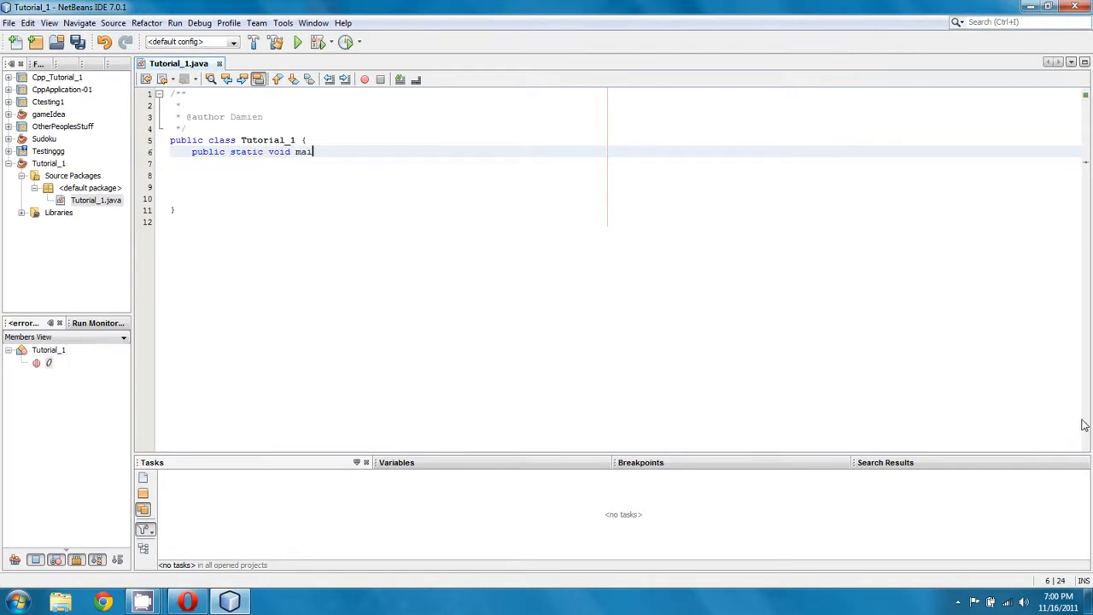
{"action": "type", "text": "n(St"}
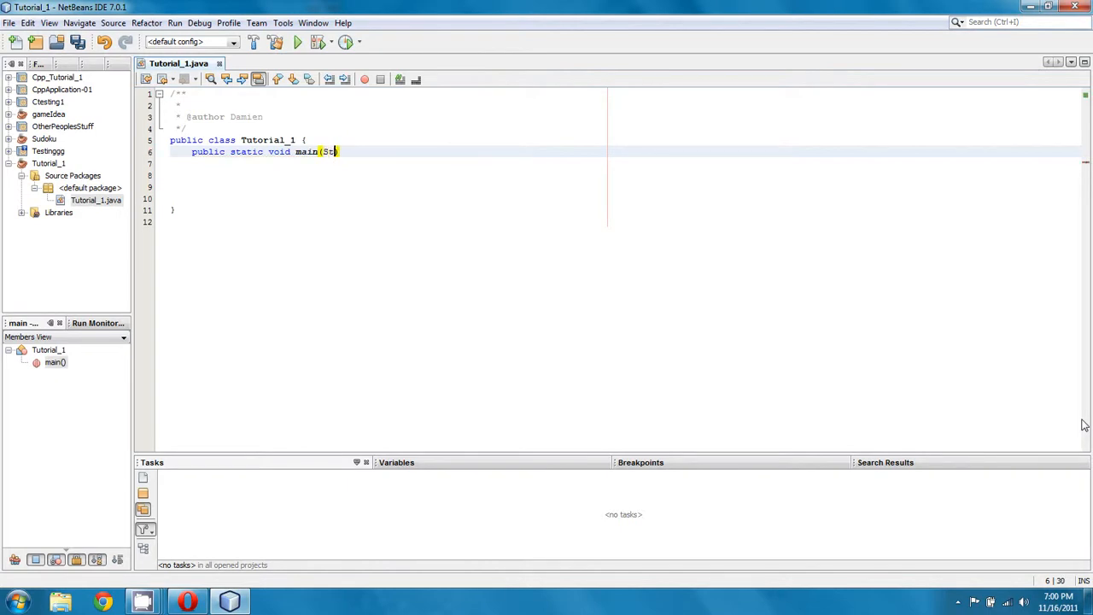
{"action": "type", "text": "ring ar"}
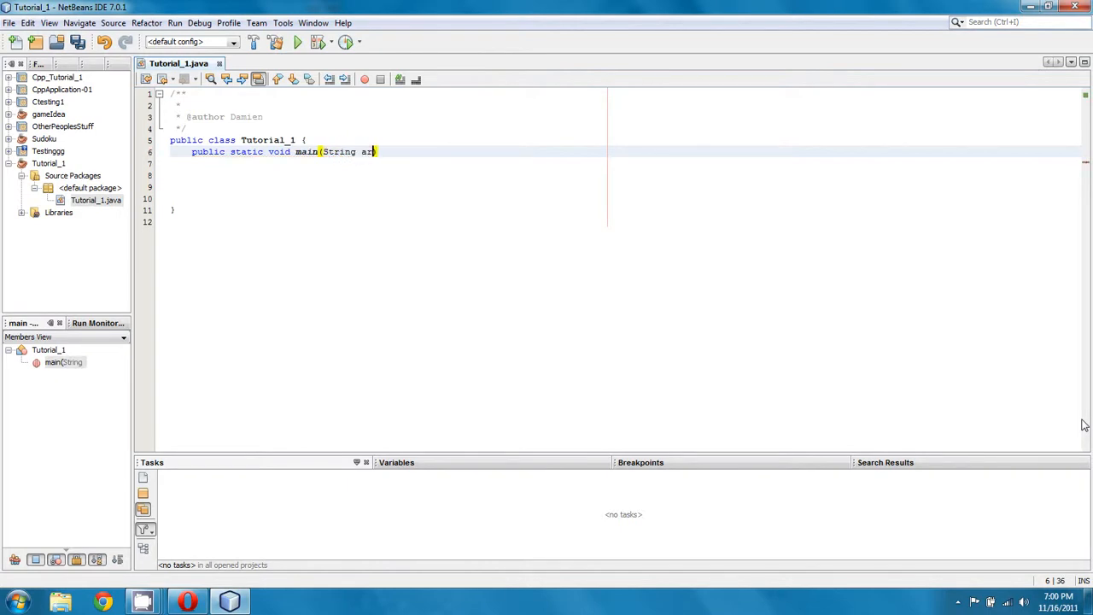
{"action": "type", "text": "gs[])"}
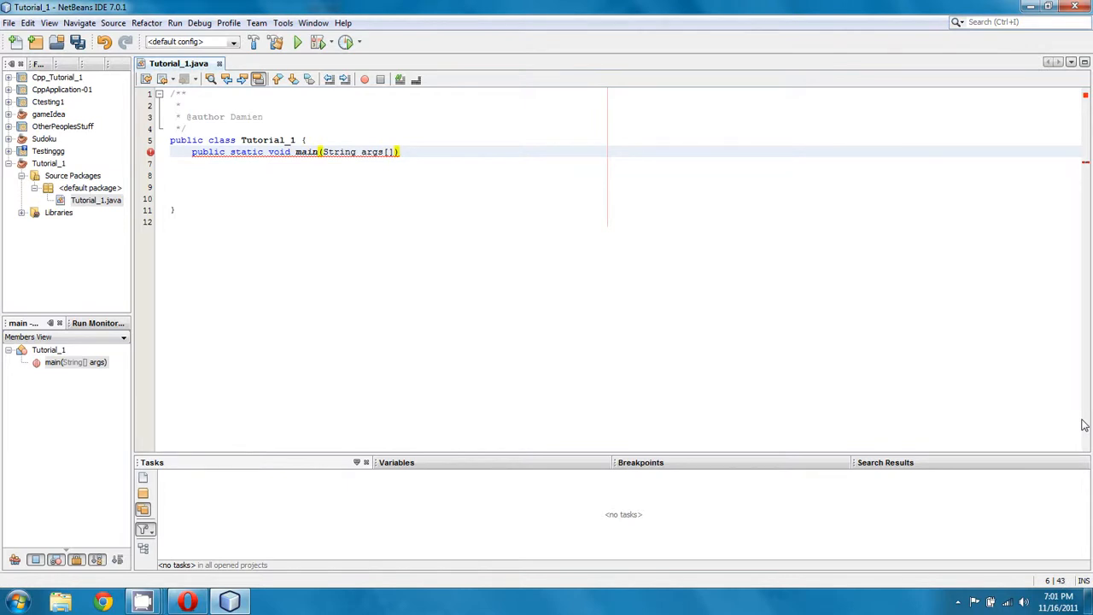
{"action": "type", "text": "{"}
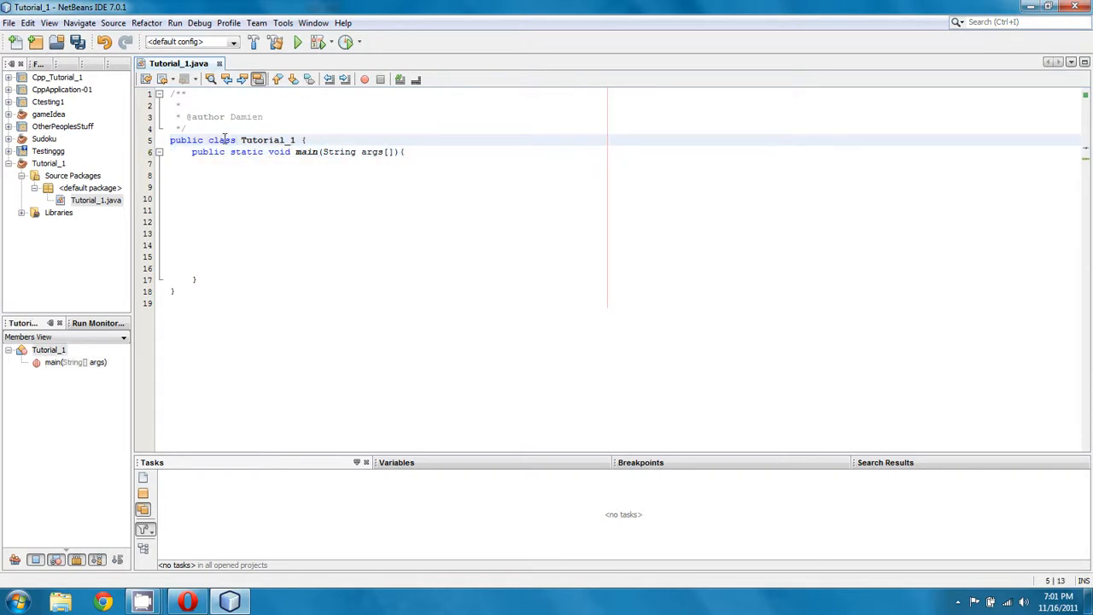
{"action": "double_click", "coordinate": [267, 139]}
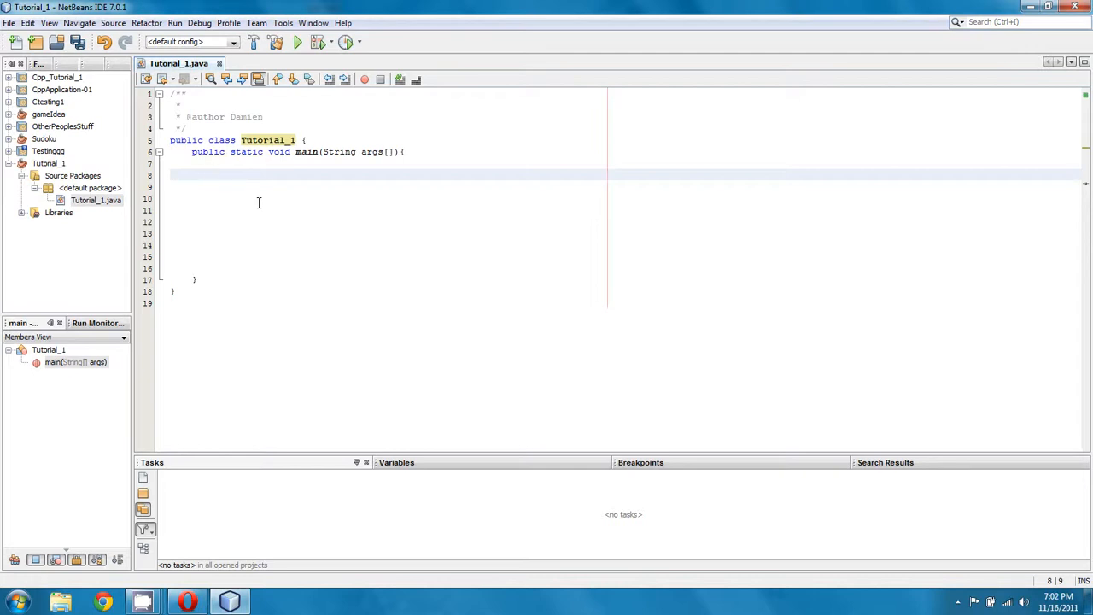
- Add the comment //Output "Hello World" inside main
{"action": "left_click", "coordinate": [213, 174]}
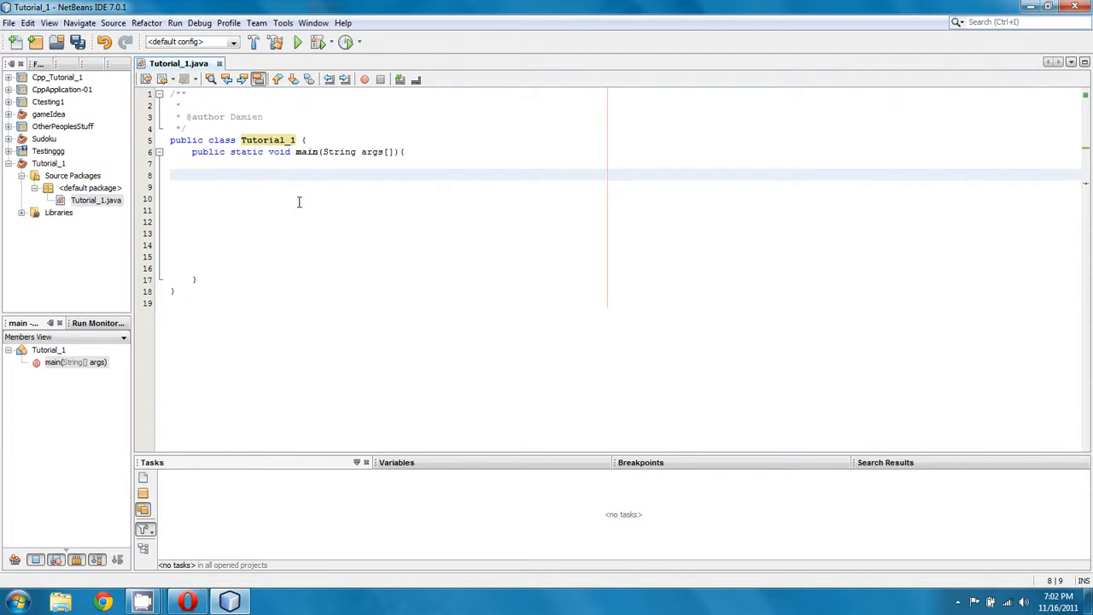
{"action": "type", "text": "//"}
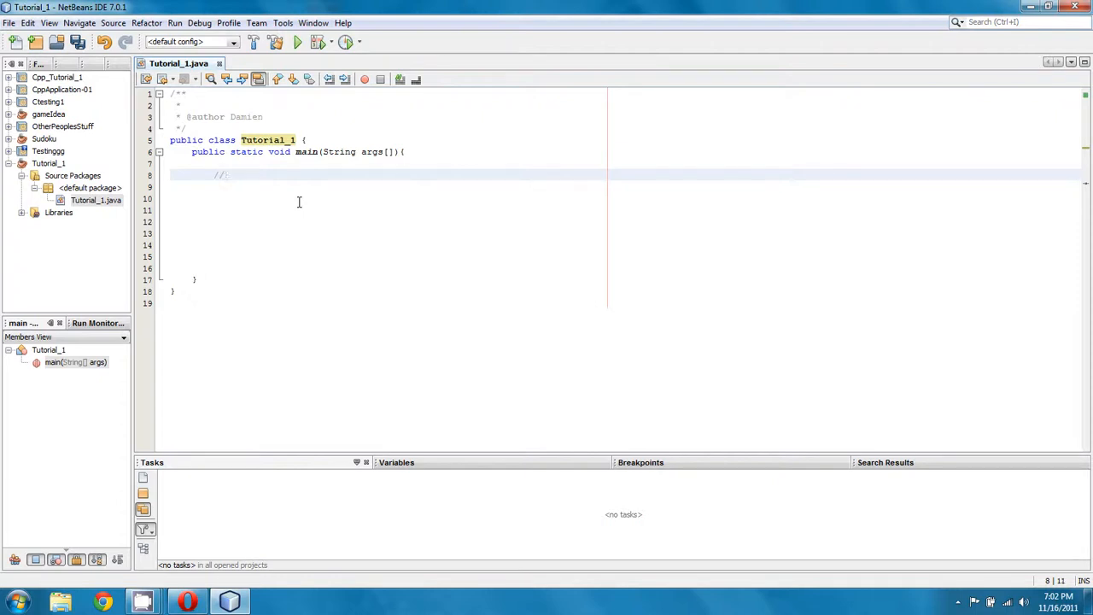
{"action": "type", "text": "Out"}
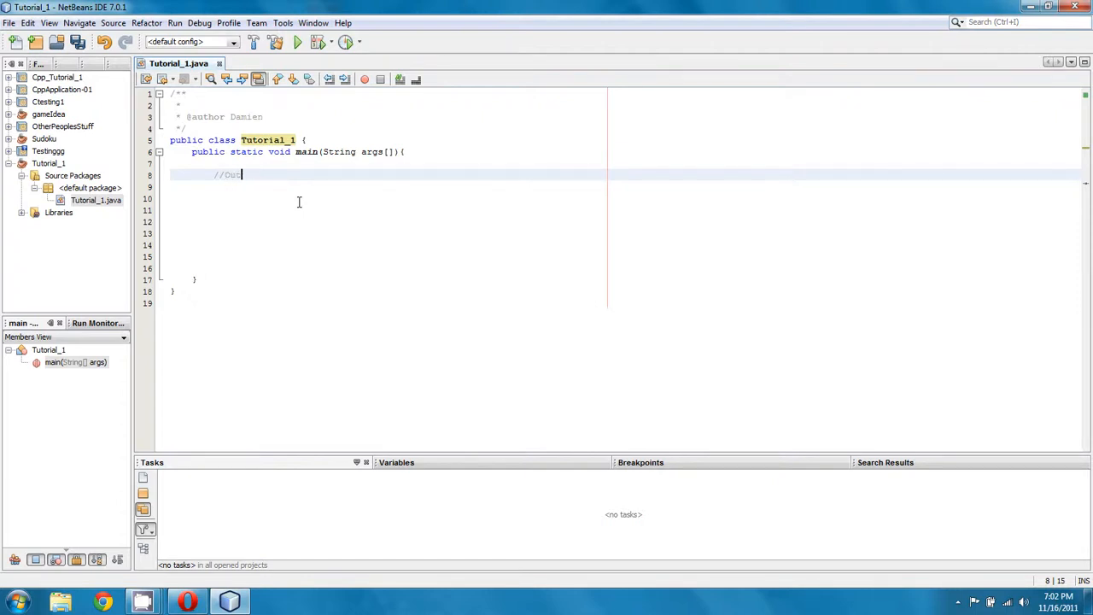
{"action": "type", "text": "put He"}
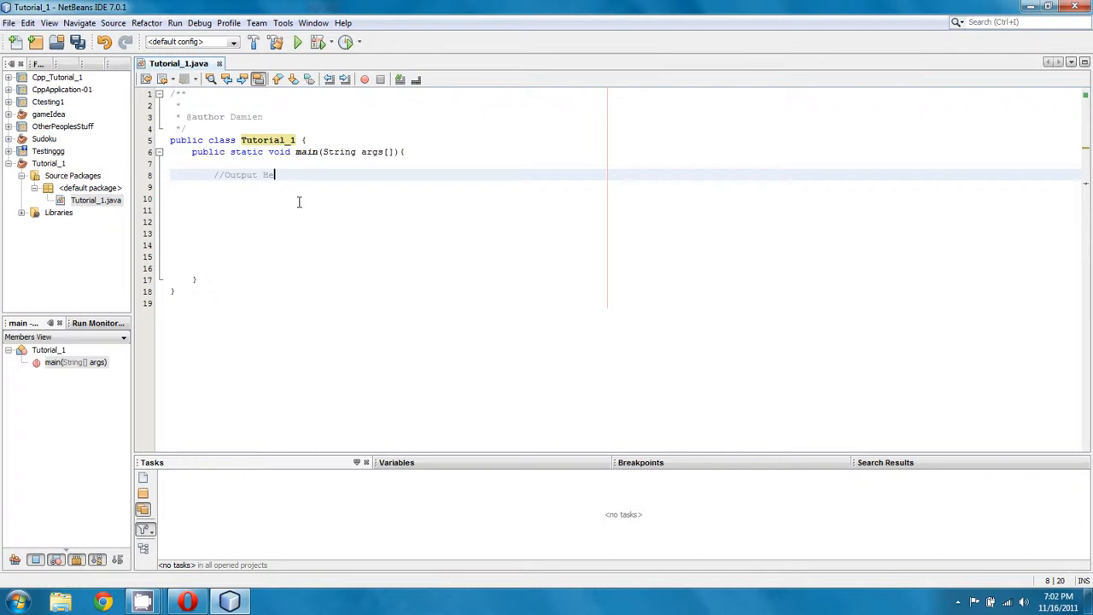
{"action": "type", "text": "llo World"}
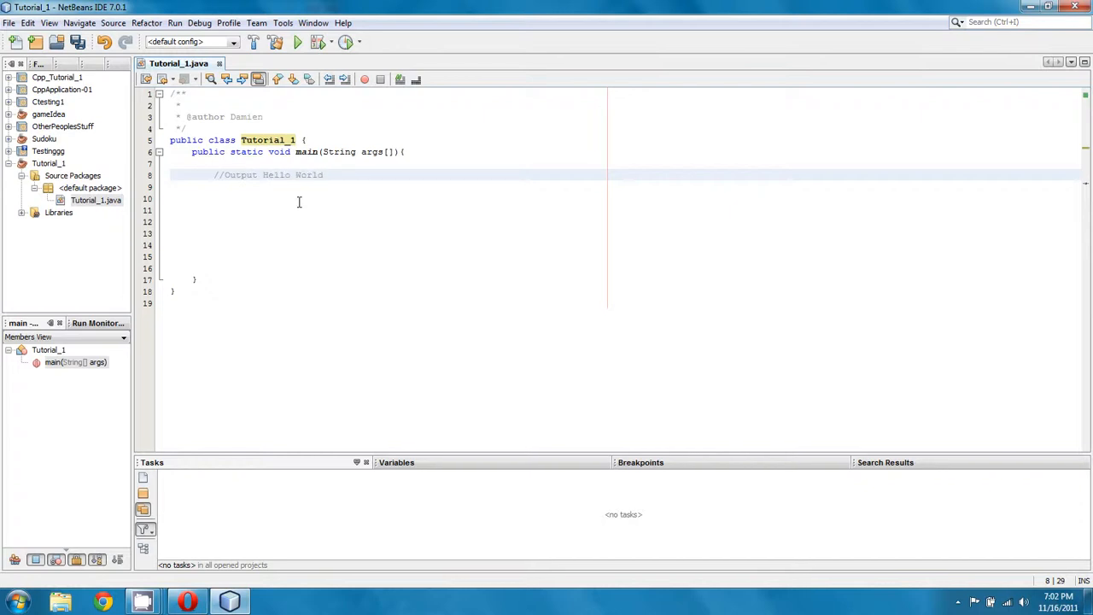
{"action": "type", "text": "\""}
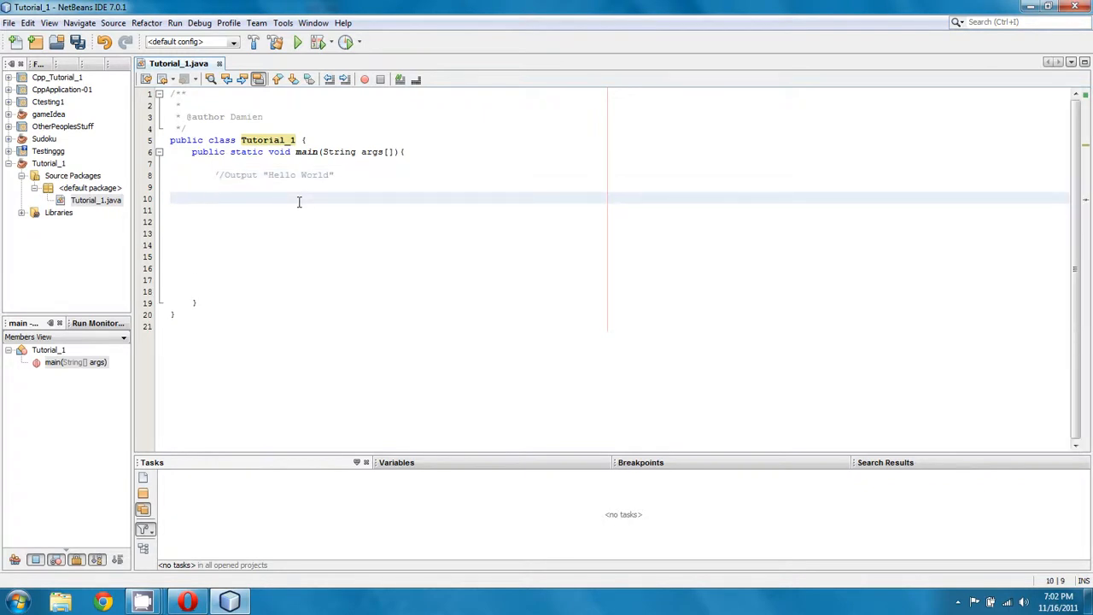
- Add the statement System.out.println("Hello World"); below the comment
{"action": "type", "text": "Syste"}
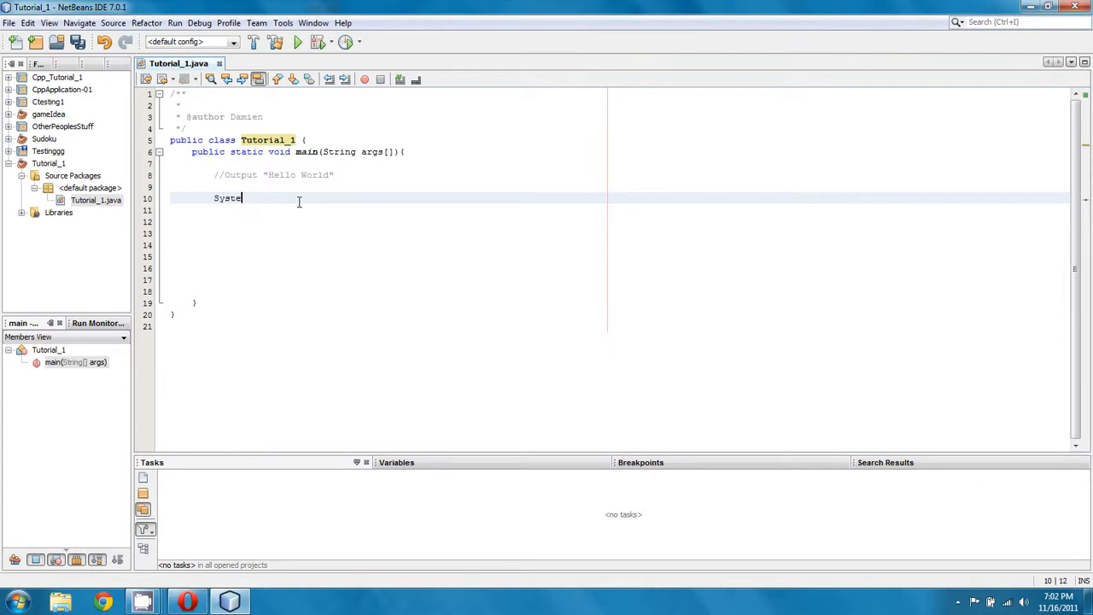
{"action": "type", "text": "m.out.print"}
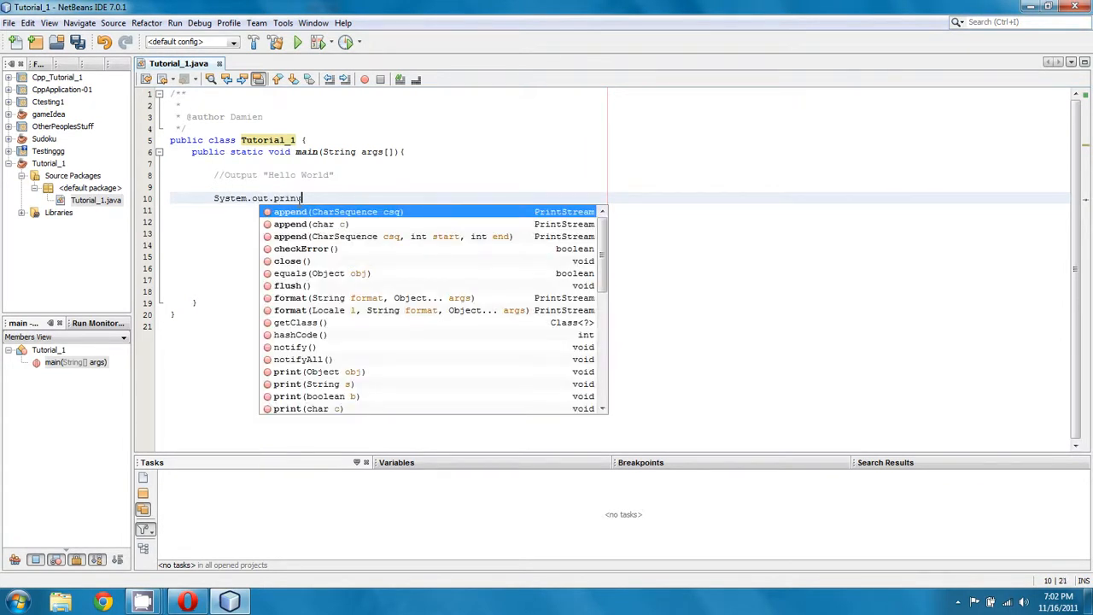
{"action": "type", "text": "t"}
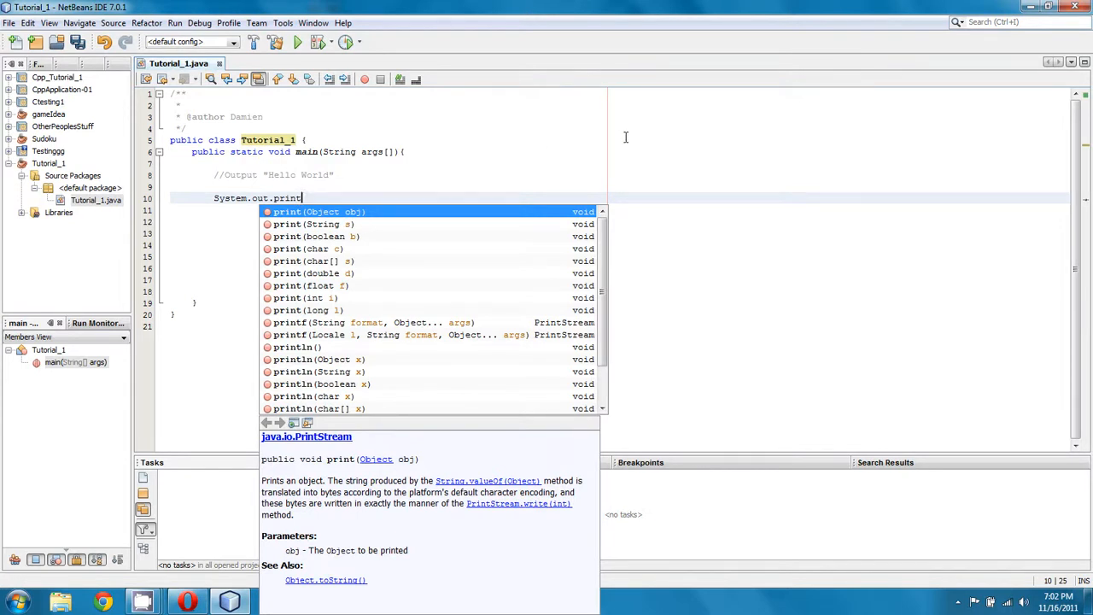
{"action": "type", "text": "ln(\"\""}
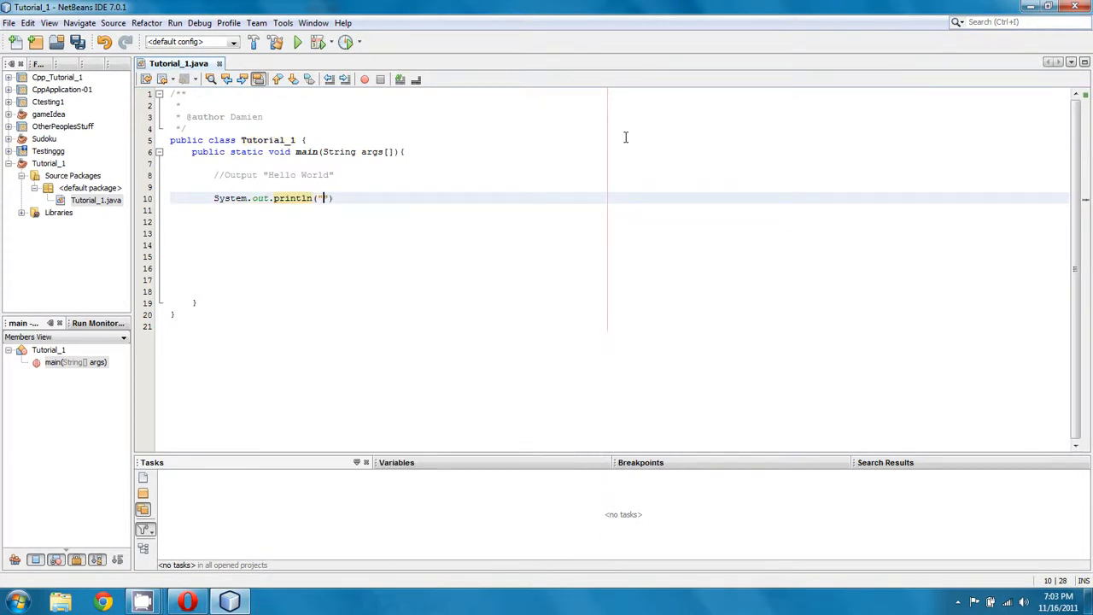
{"action": "type", "text": "Hello"}
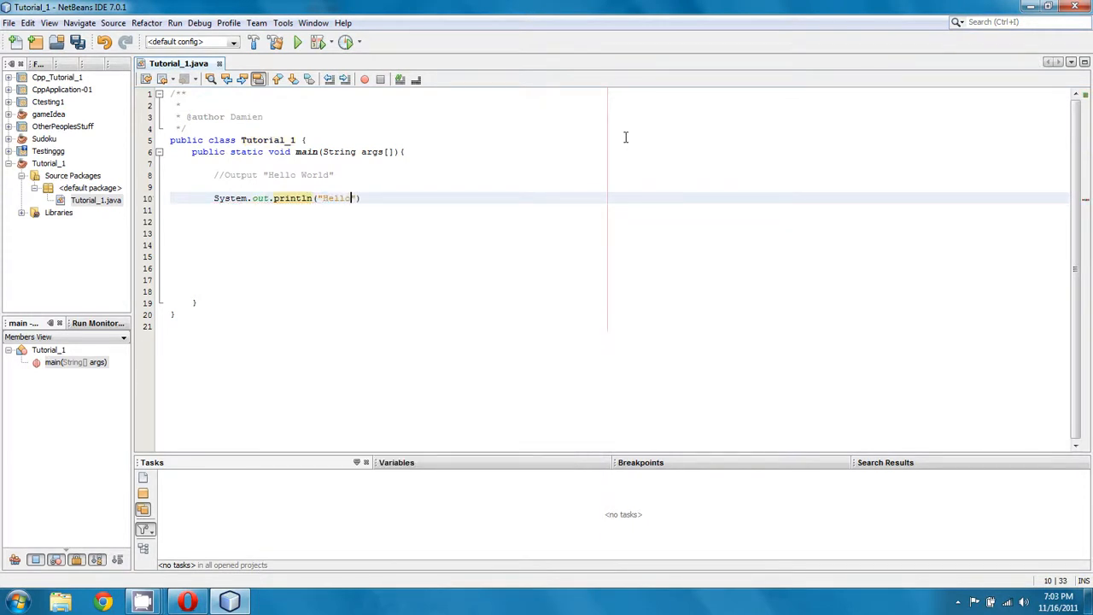
{"action": "type", "text": "World\");"}
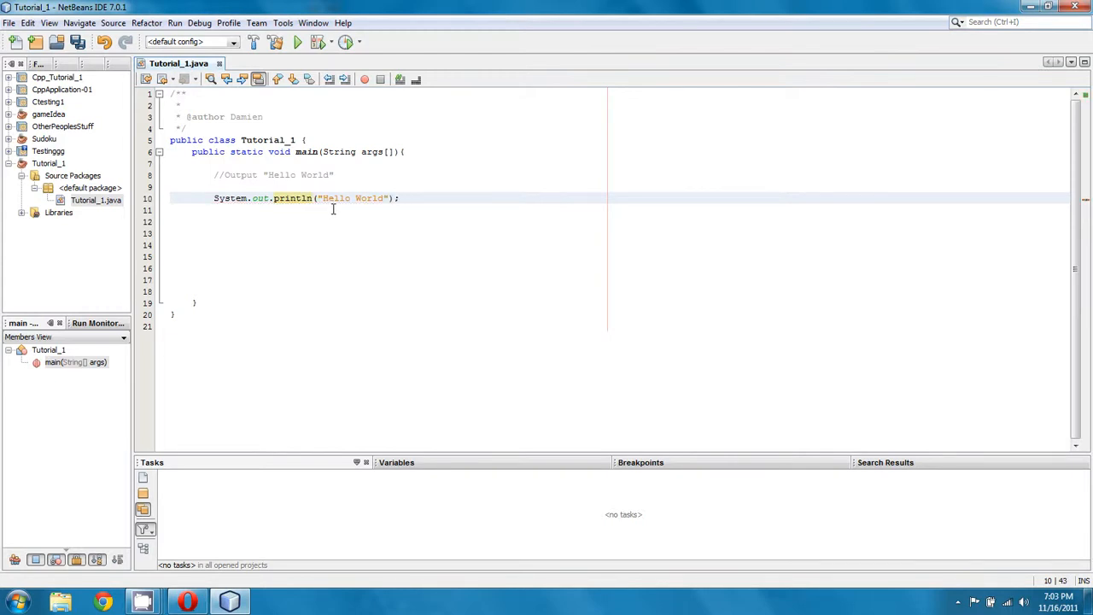
{"action": "mouse_move", "coordinate": [459, 205]}
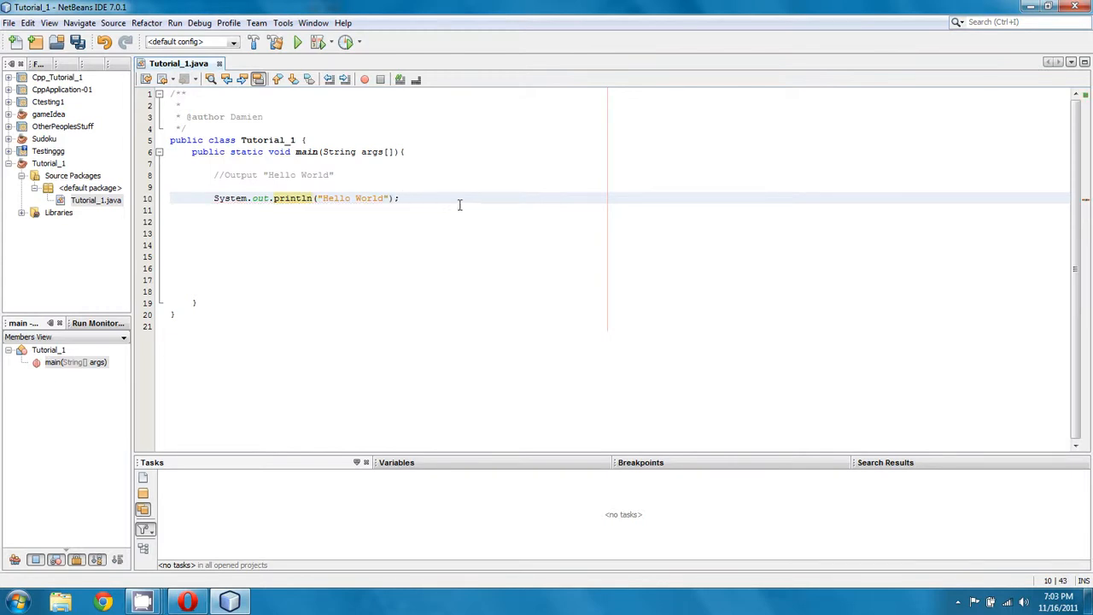
- Attempt a run, dismiss the missing main class prompt, and select the empty lines
{"action": "left_click", "coordinate": [297, 41]}
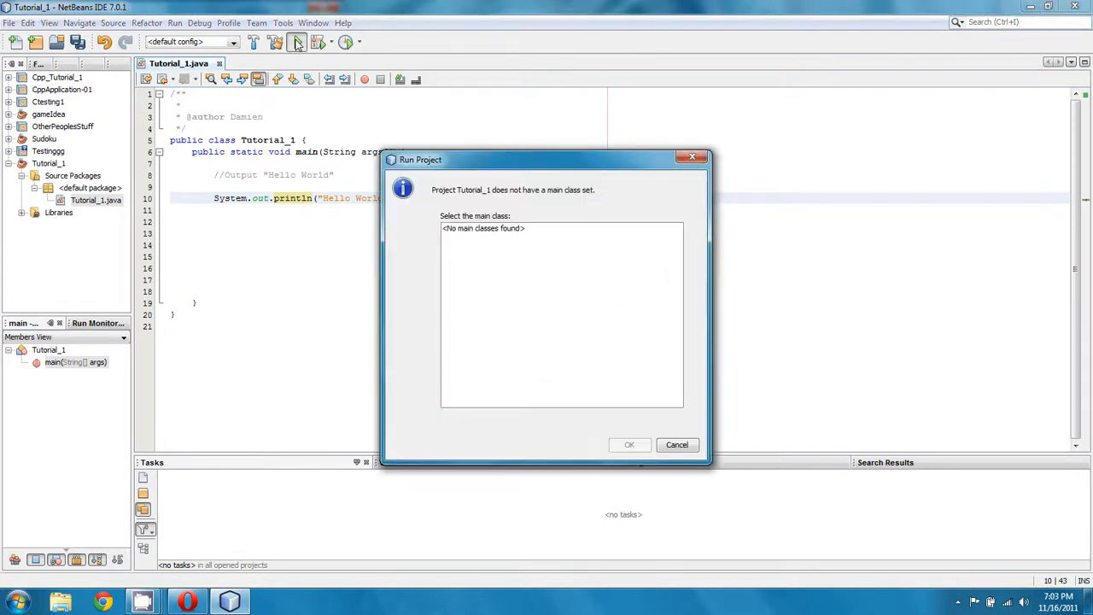
{"action": "left_click", "coordinate": [676, 444]}
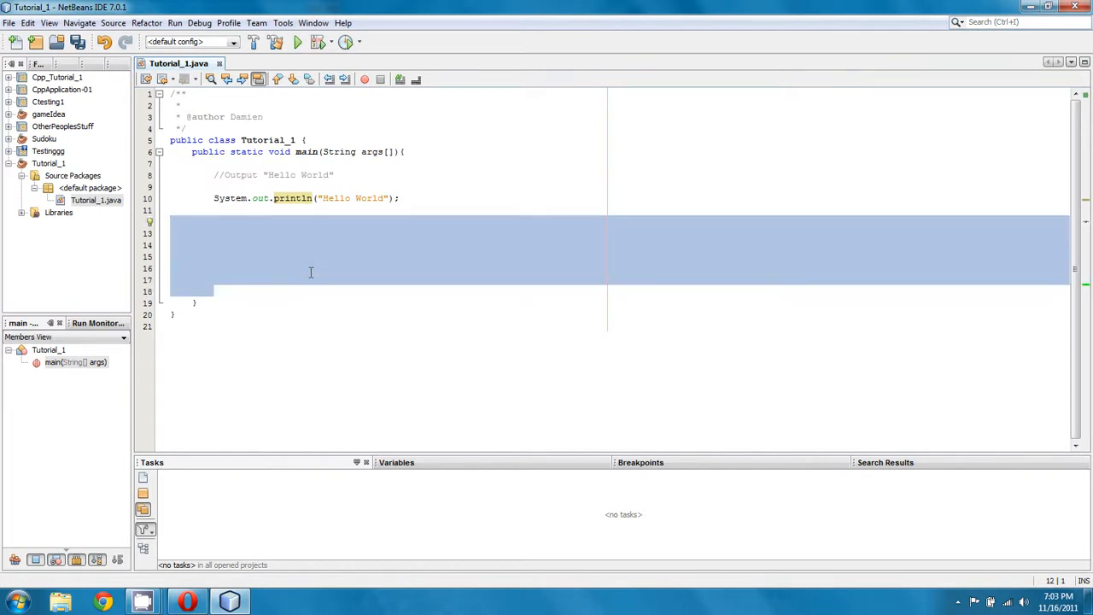
{"action": "left_click", "coordinate": [199, 23]}
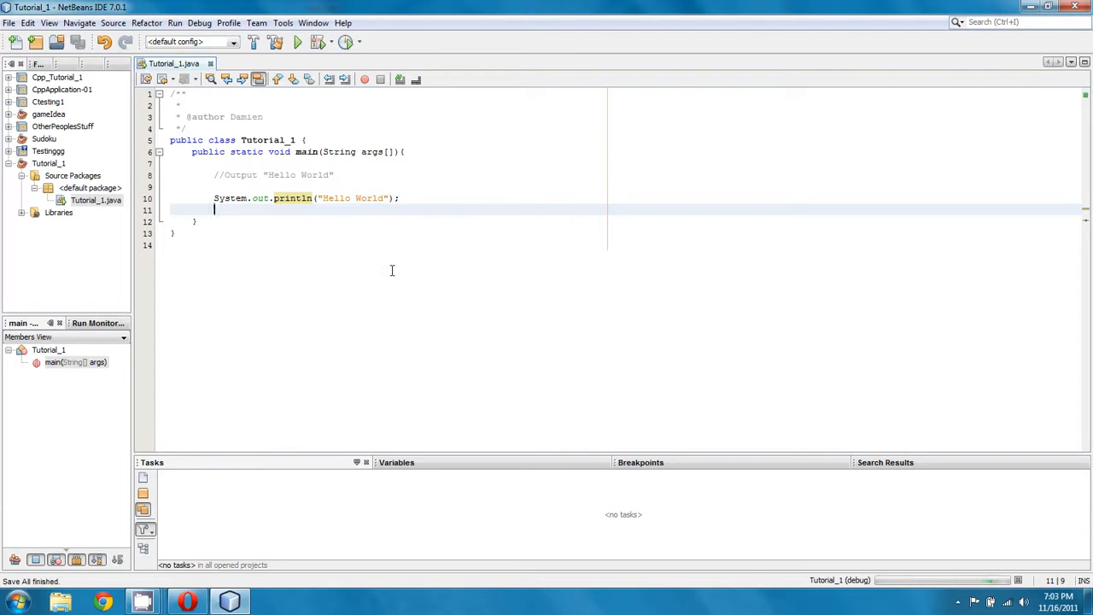
- Run the program to print Hello World and close the other project's output tab
{"action": "left_click", "coordinate": [297, 42]}
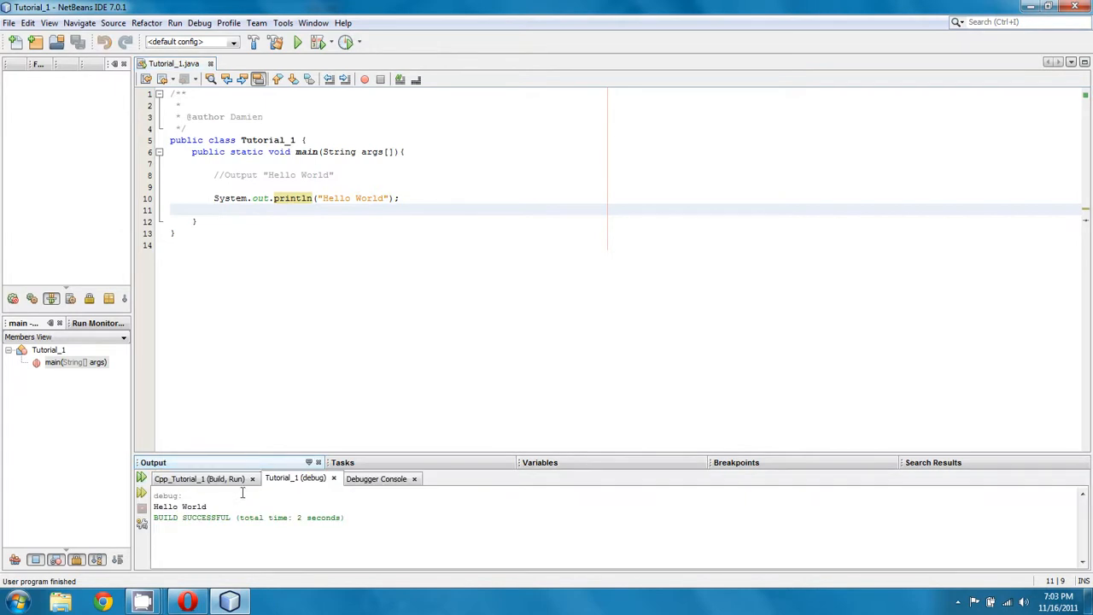
{"action": "double_click", "coordinate": [179, 507]}
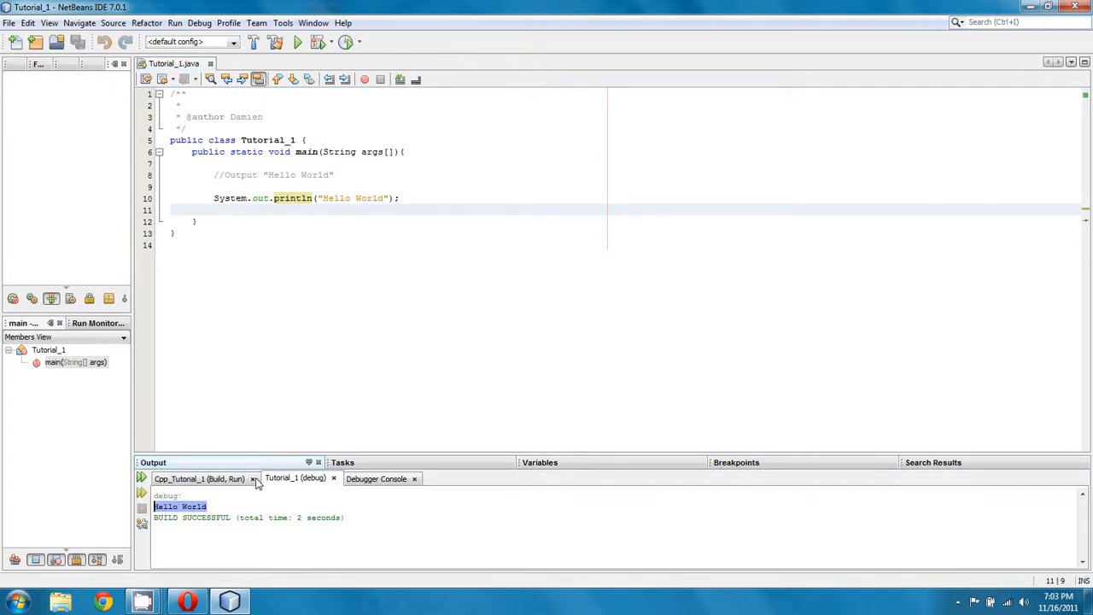
{"action": "left_click", "coordinate": [253, 478]}
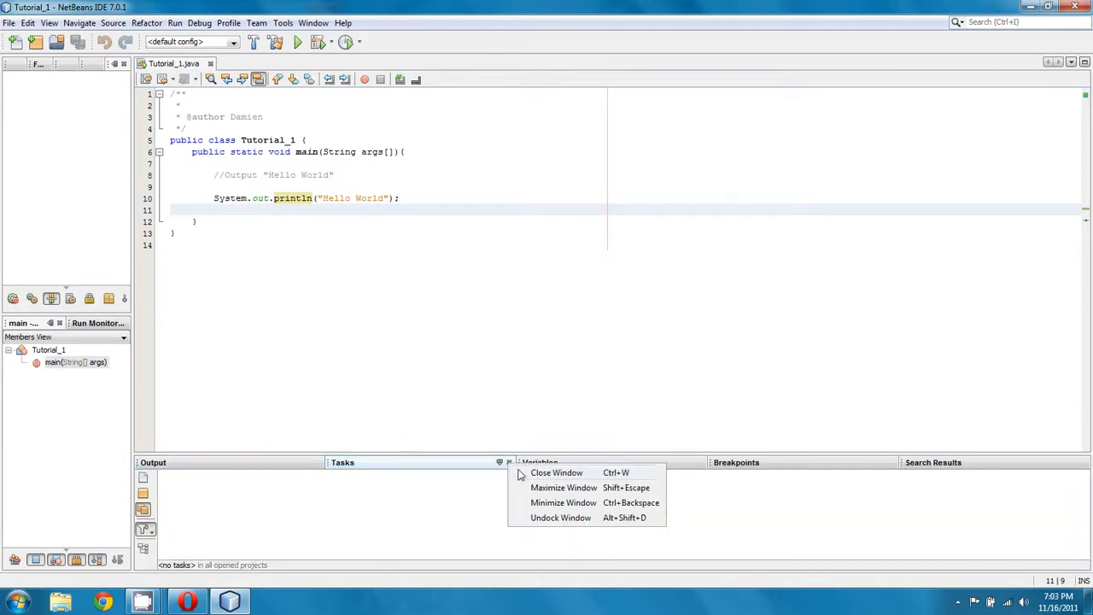
- Close the Tasks panel
{"action": "left_click", "coordinate": [556, 472]}
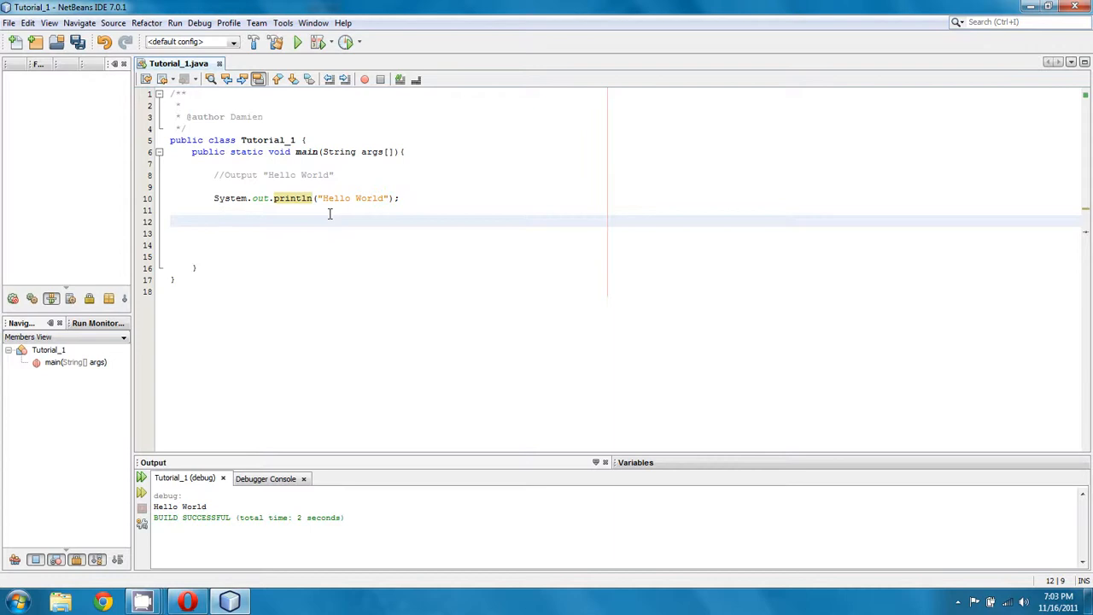
- Type the comment '//an integer is a whole number. 1,3,7, 27, 91' followed by blank lines
{"action": "left_click", "coordinate": [214, 221]}
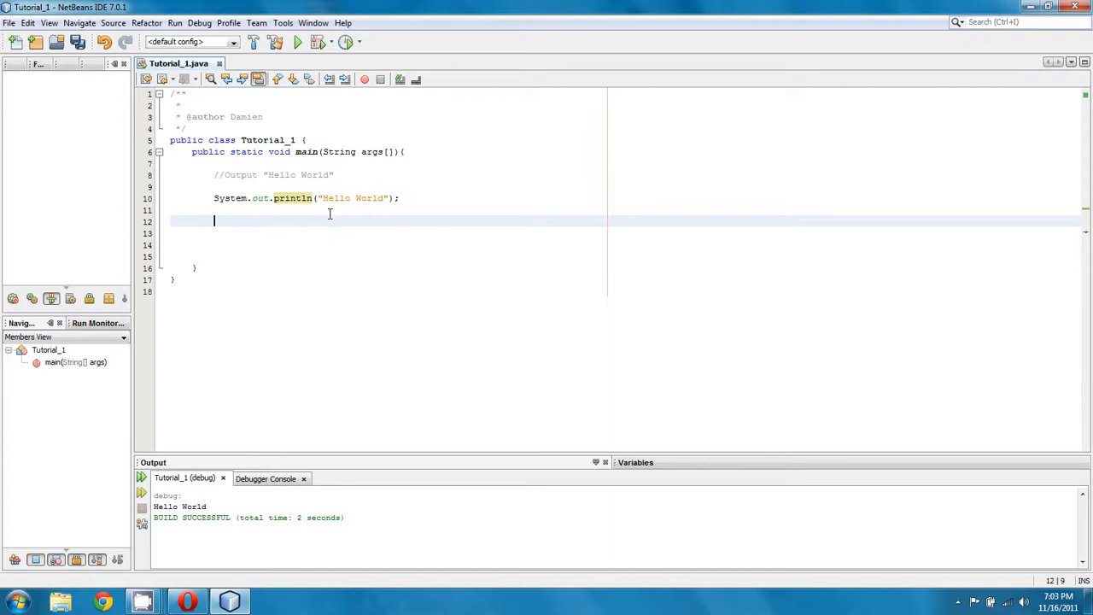
{"action": "type", "text": "//an inte"}
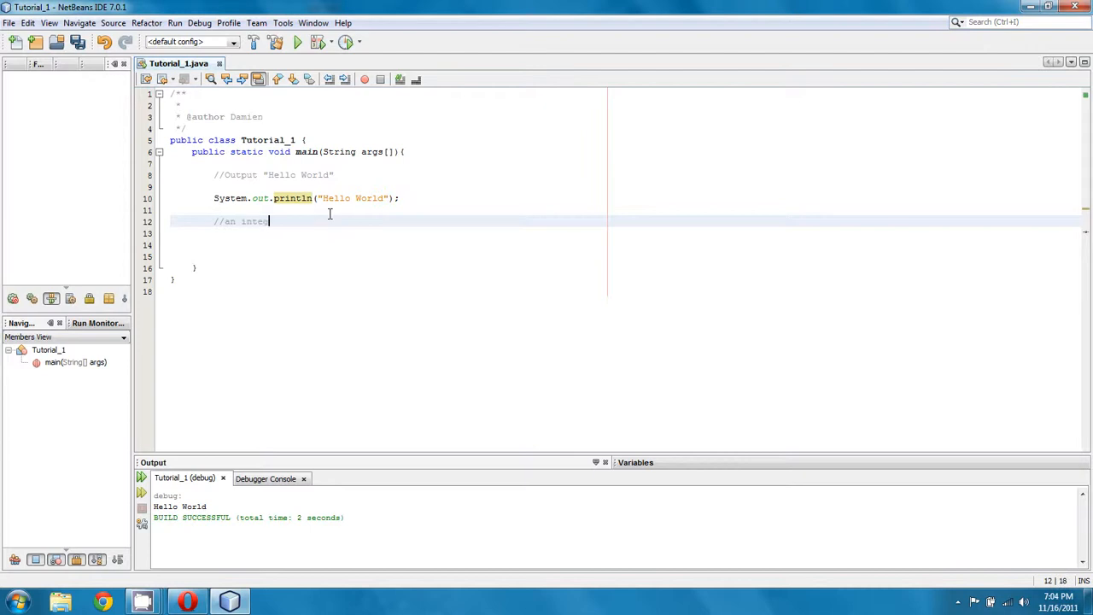
{"action": "type", "text": "ger is a whole nu"}
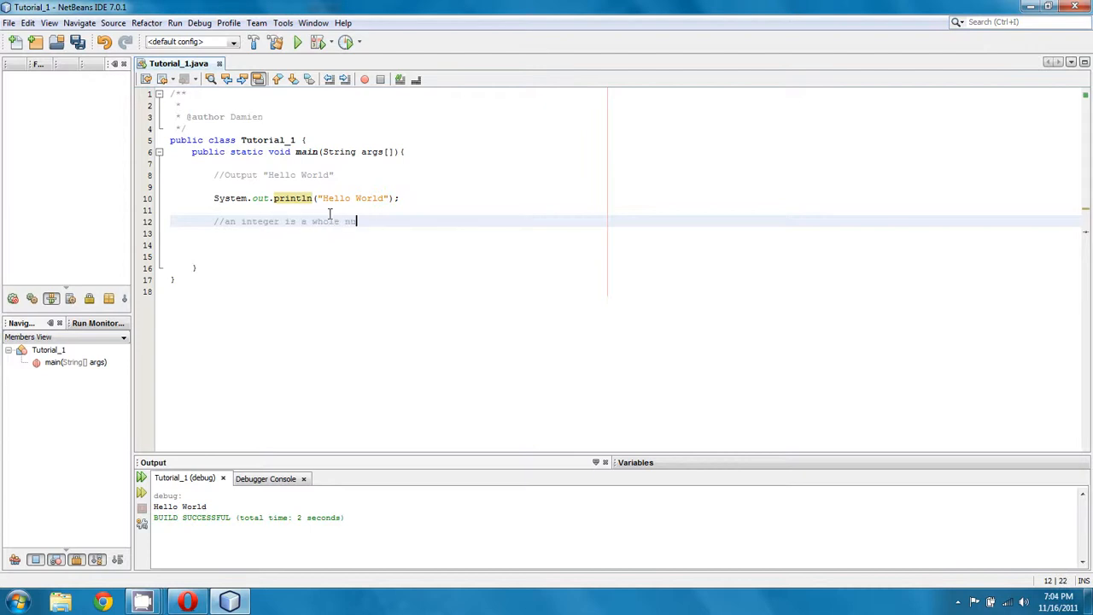
{"action": "type", "text": "mber."}
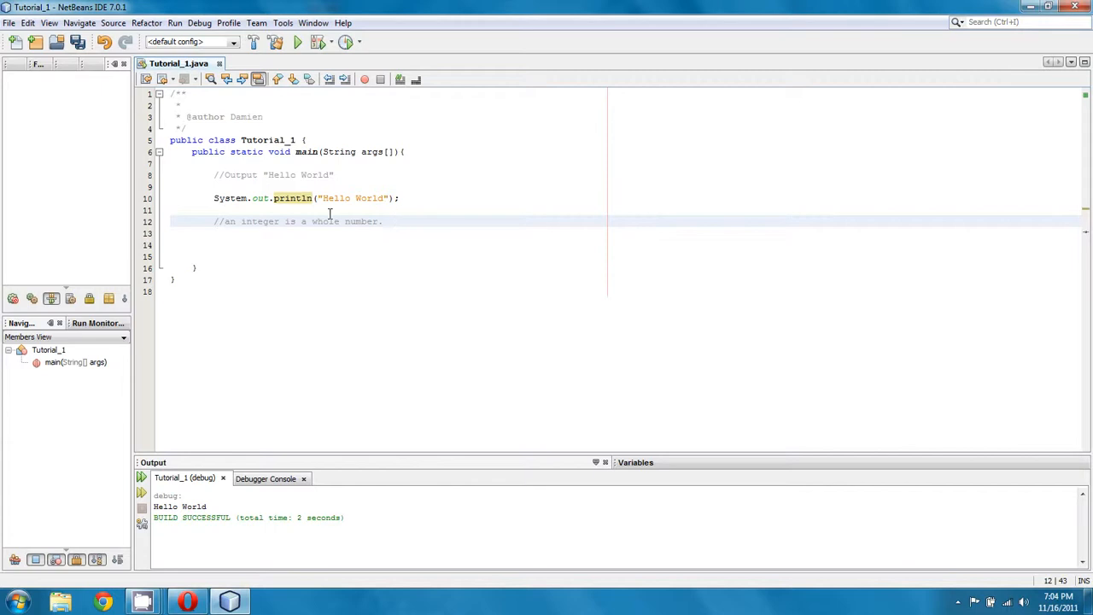
{"action": "type", "text": "1,3,"}
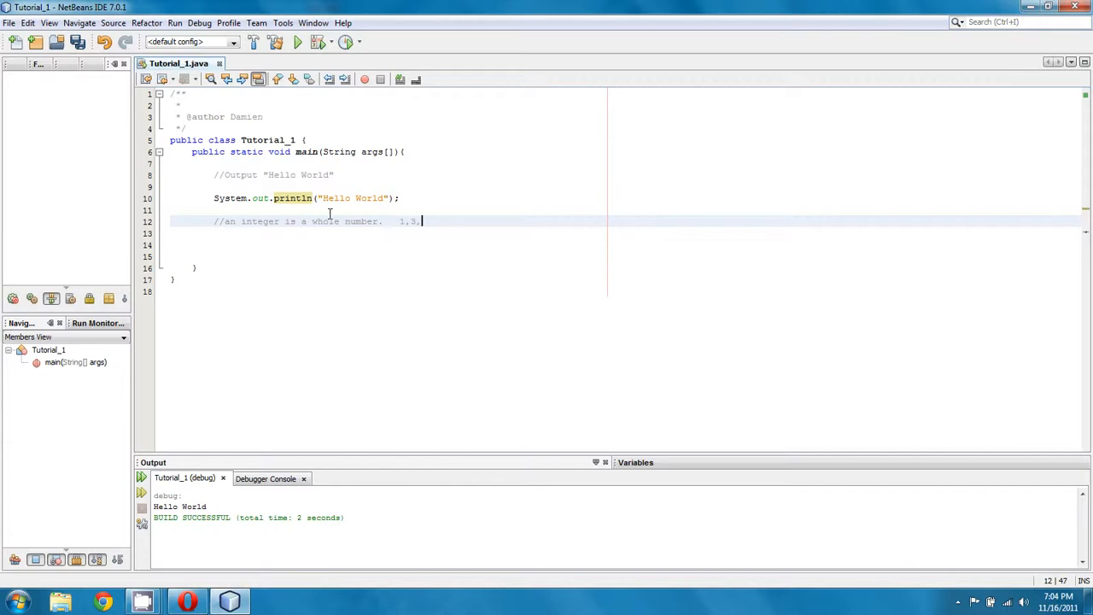
{"action": "type", "text": "7, 27,"}
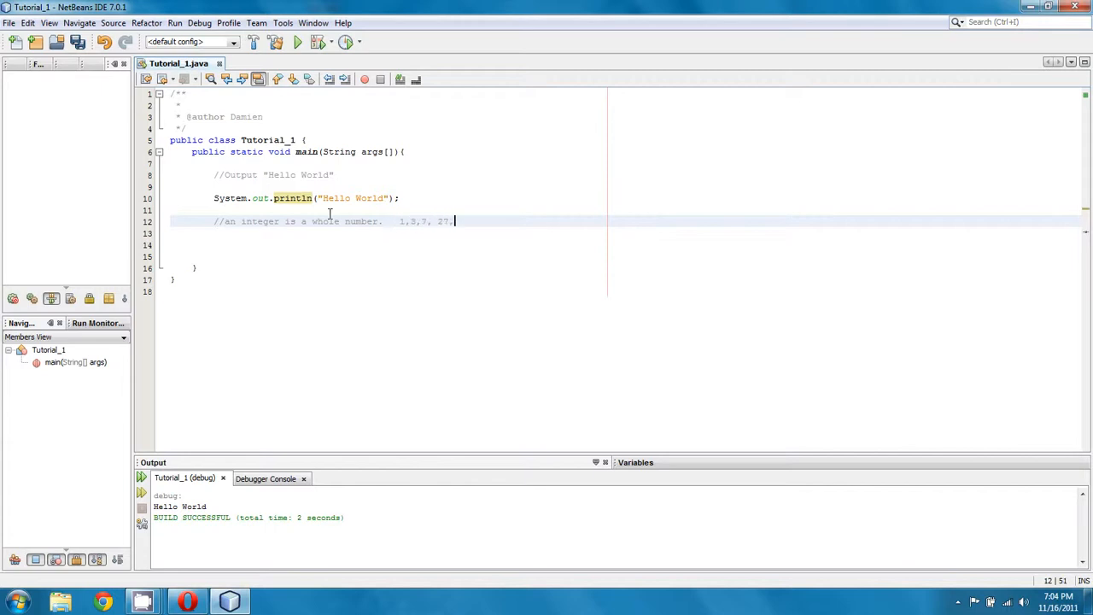
{"action": "type", "text": "91"}
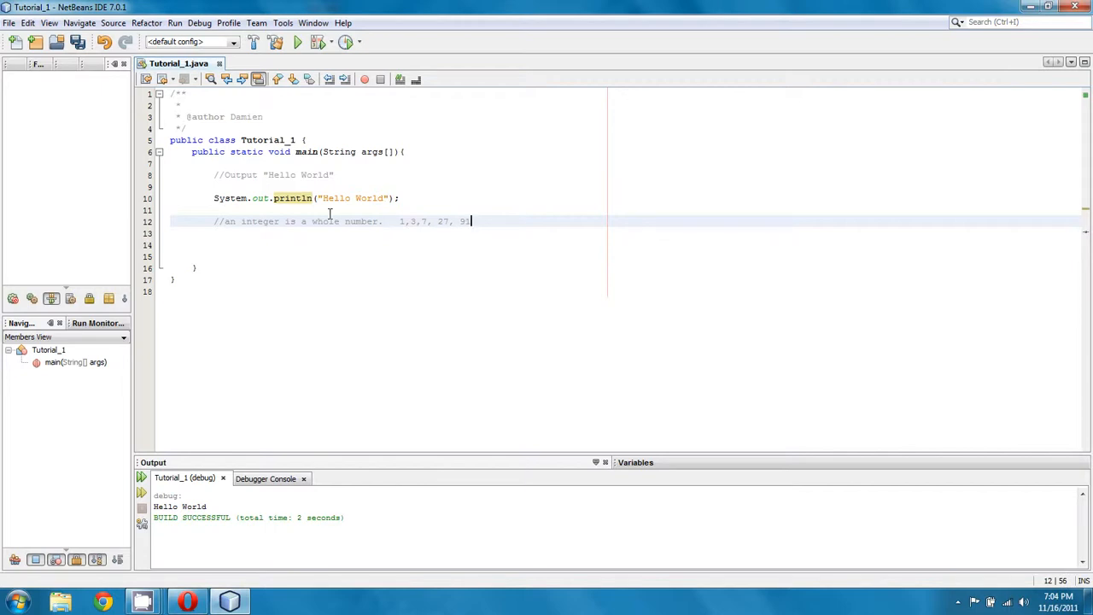
{"action": "key", "text": "enter"}
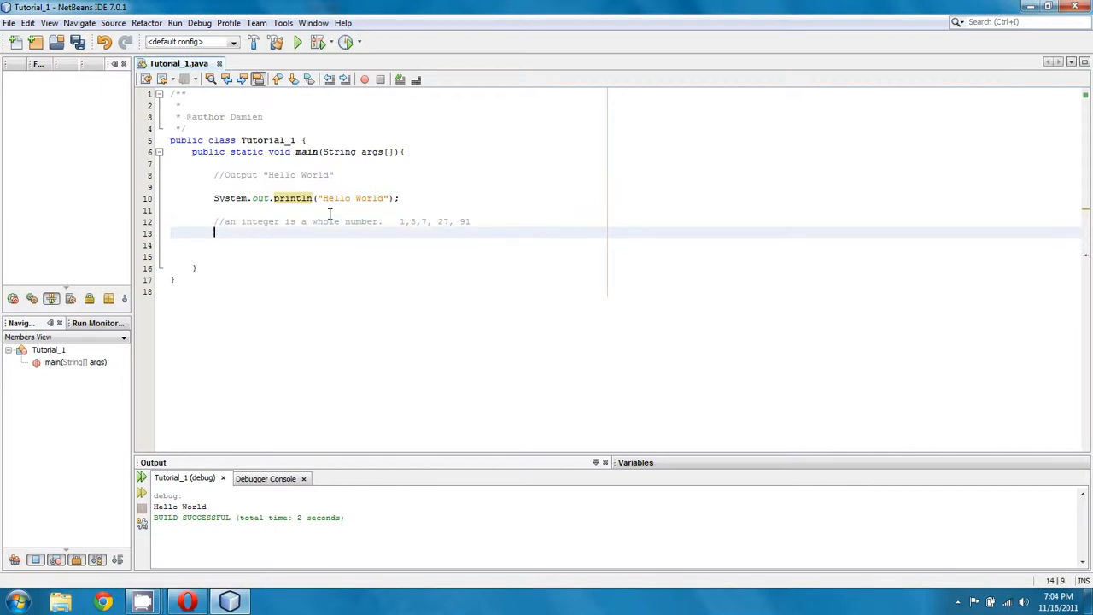
{"action": "key", "text": "enter"}
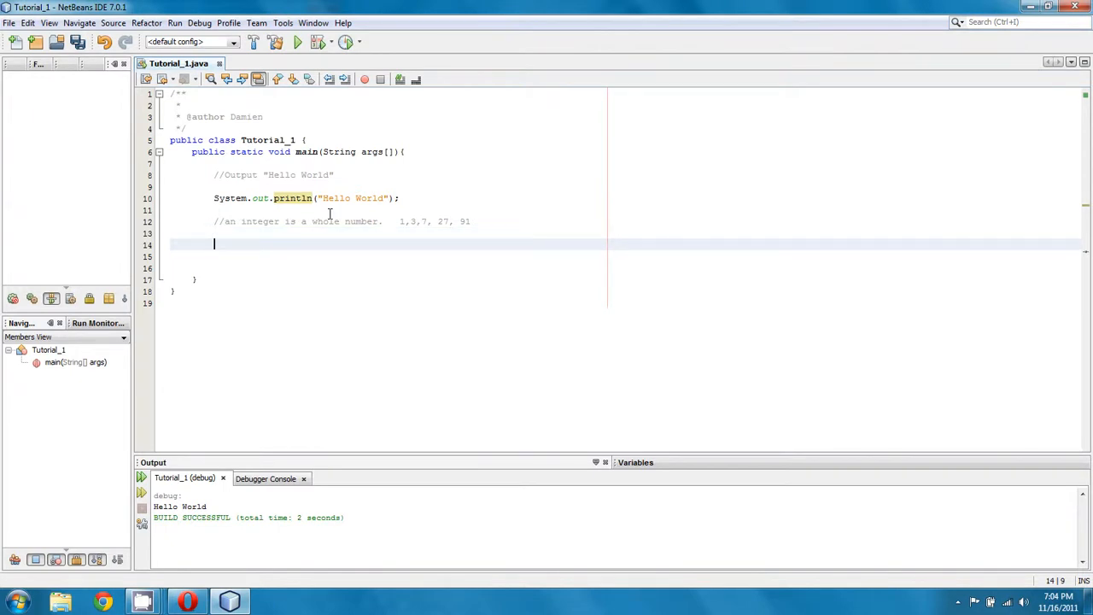
- Declare int a = 0; and print it with System.out.println(a);
{"action": "type", "text": "int"}
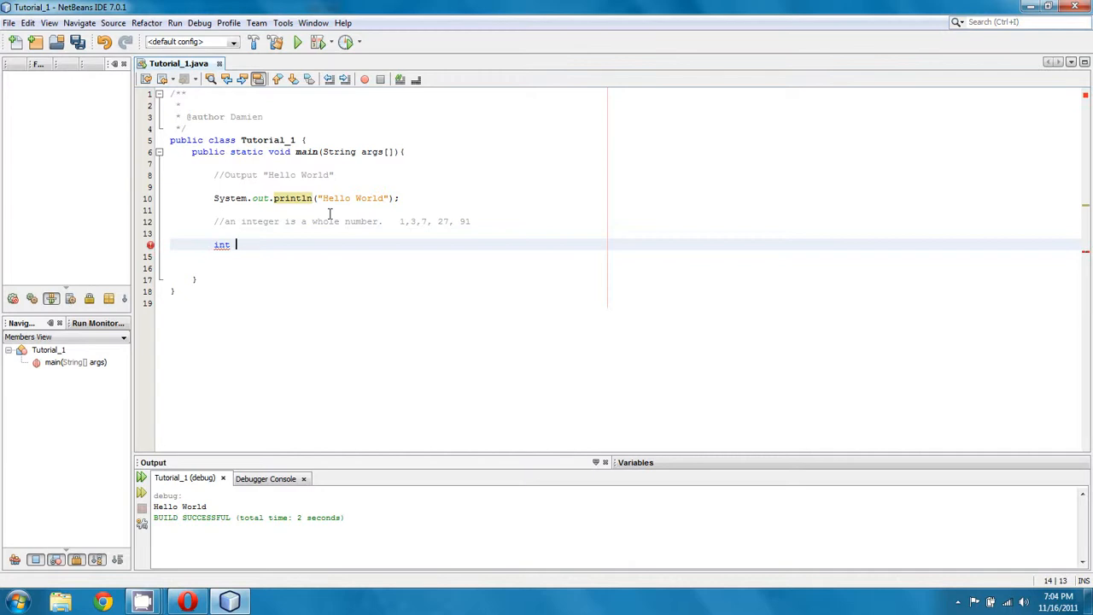
{"action": "type", "text": "a ="}
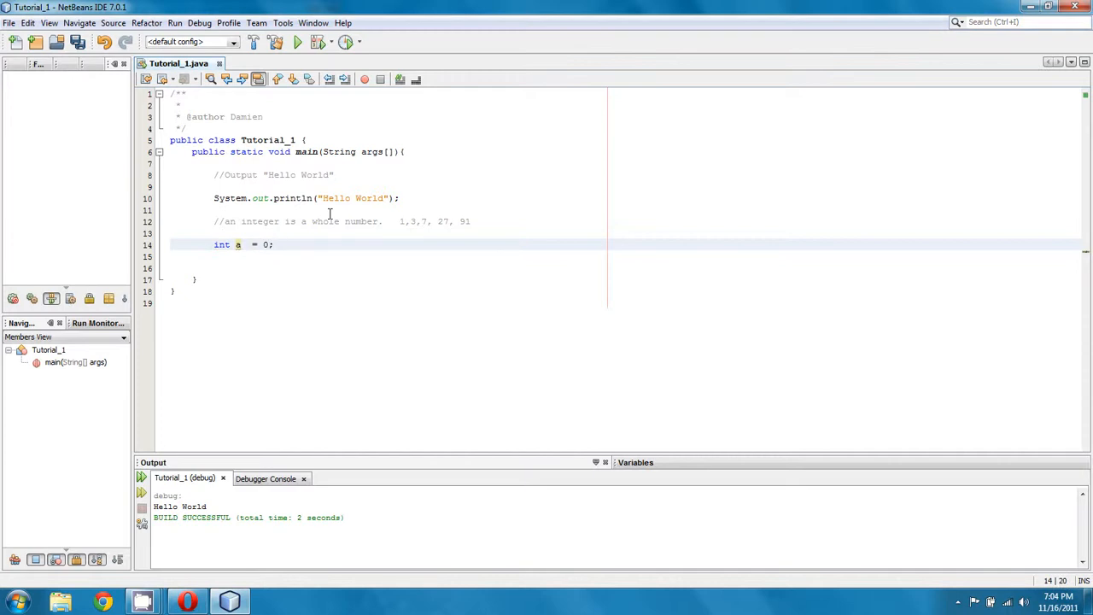
{"action": "key", "text": "enter"}
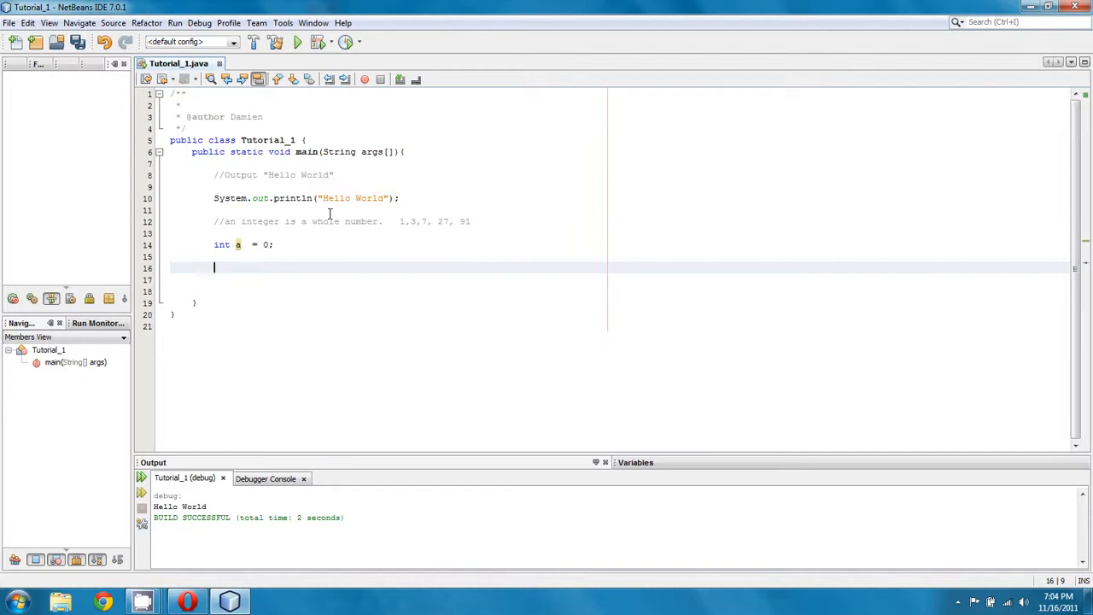
{"action": "type", "text": "System"}
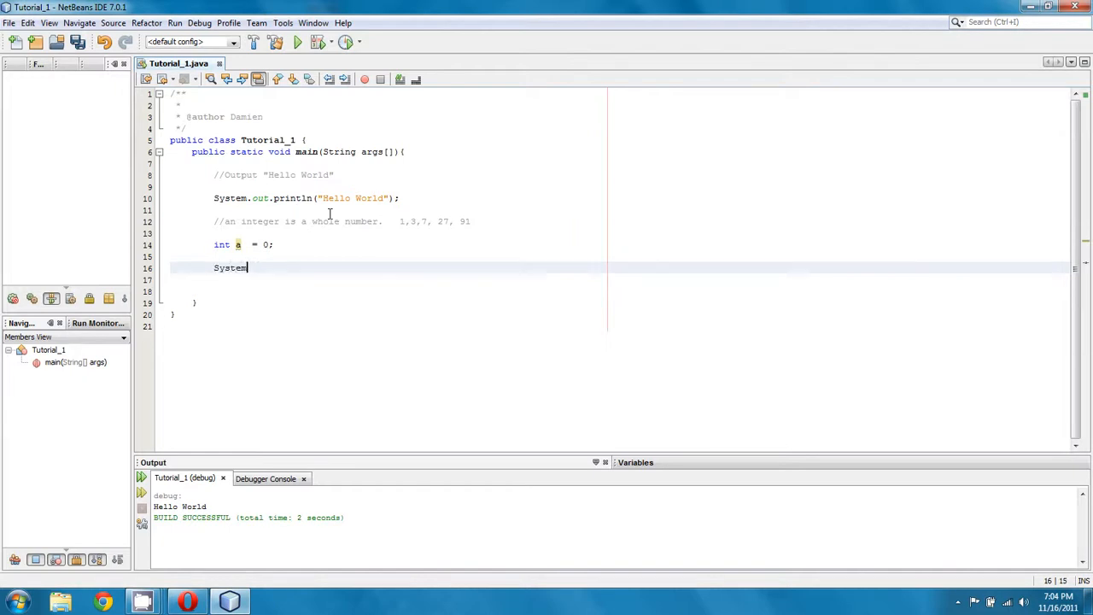
{"action": "type", "text": ".out.println("}
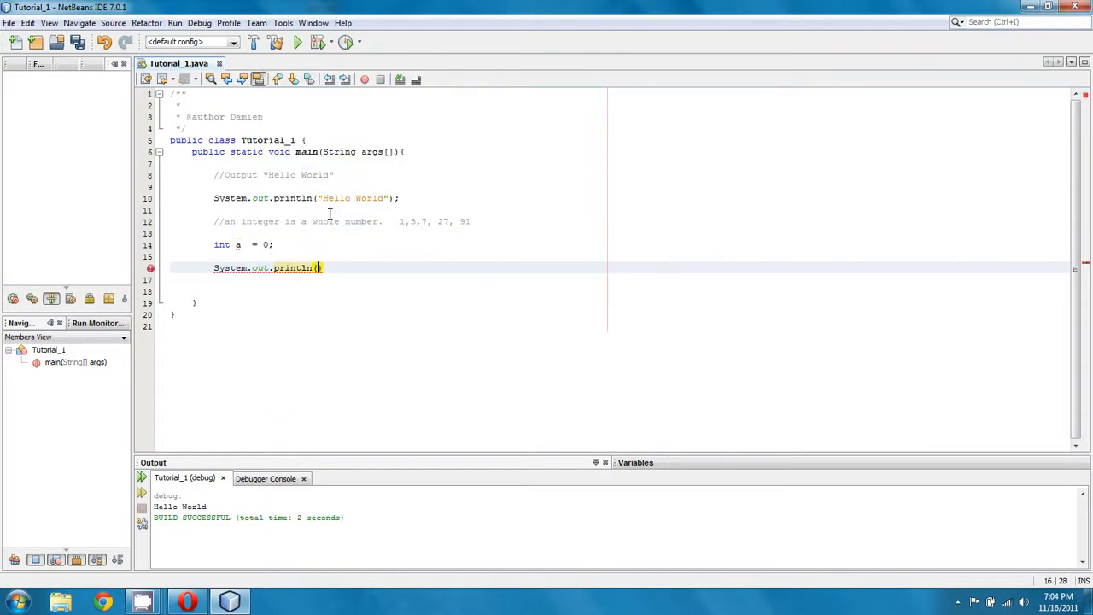
{"action": "type", "text": "a"}
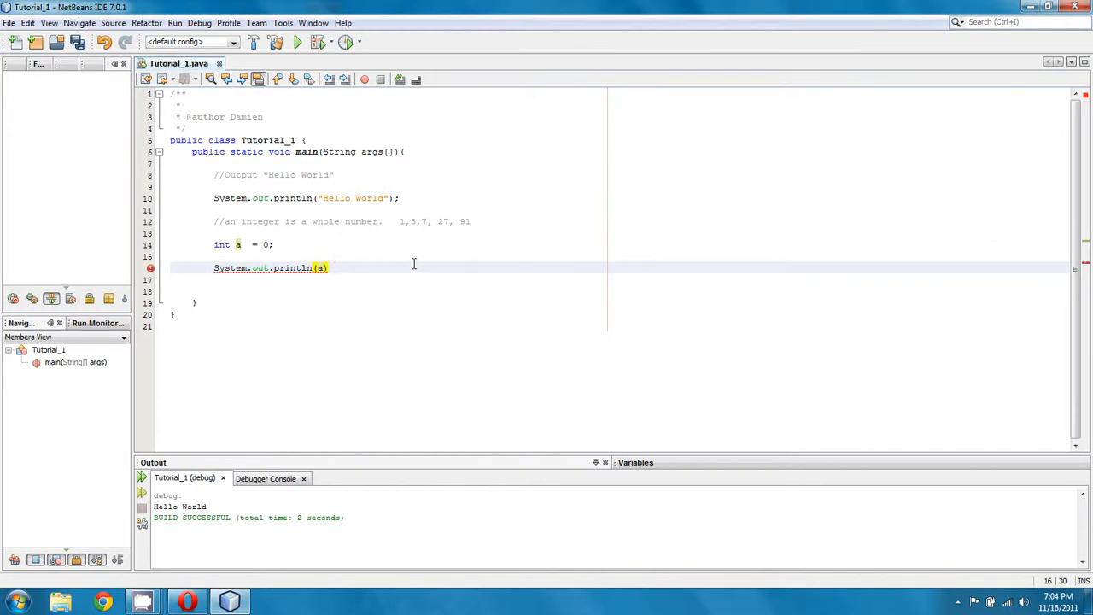
{"action": "type", "text": ";"}
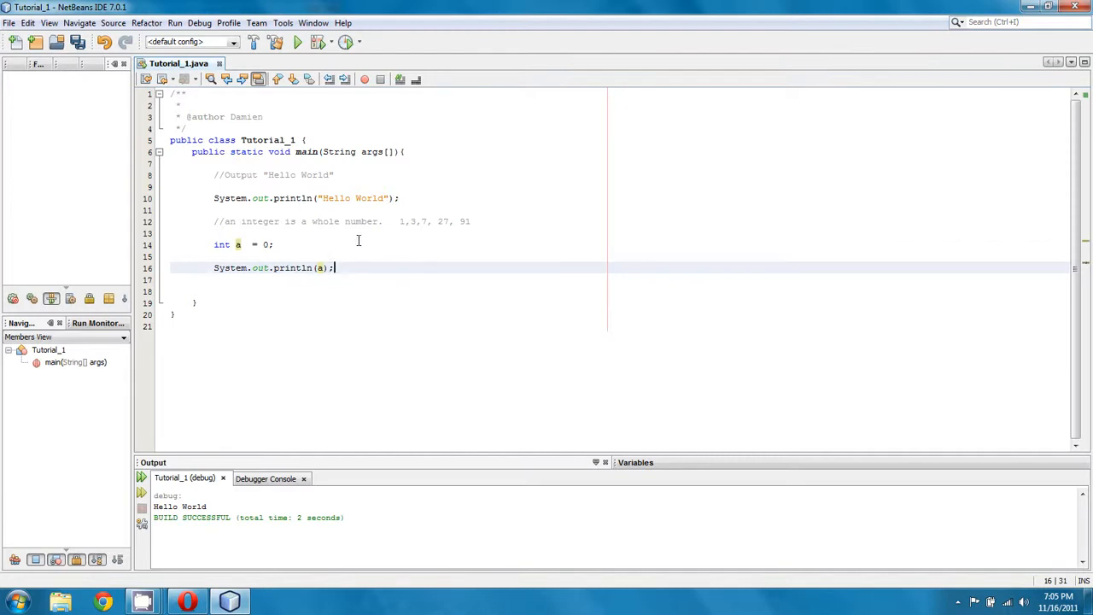
{"action": "left_click", "coordinate": [213, 175]}
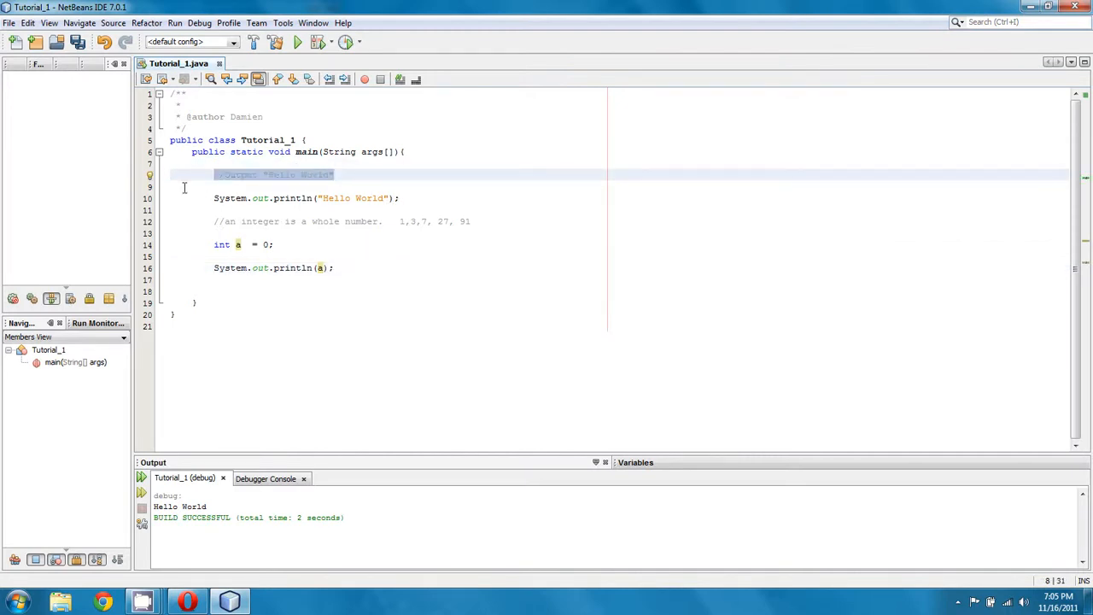
- Remove the gap under the Hello World comment and draft a comment above int a
{"action": "left_click", "coordinate": [215, 198]}
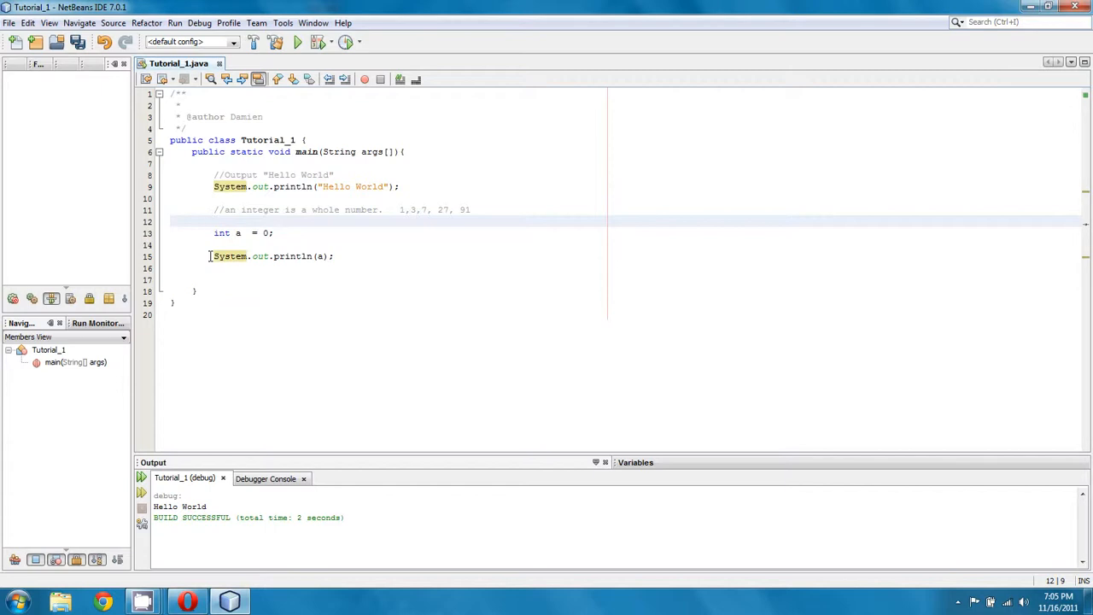
{"action": "left_click", "coordinate": [214, 221]}
{"action": "type", "text": "//A is a"}
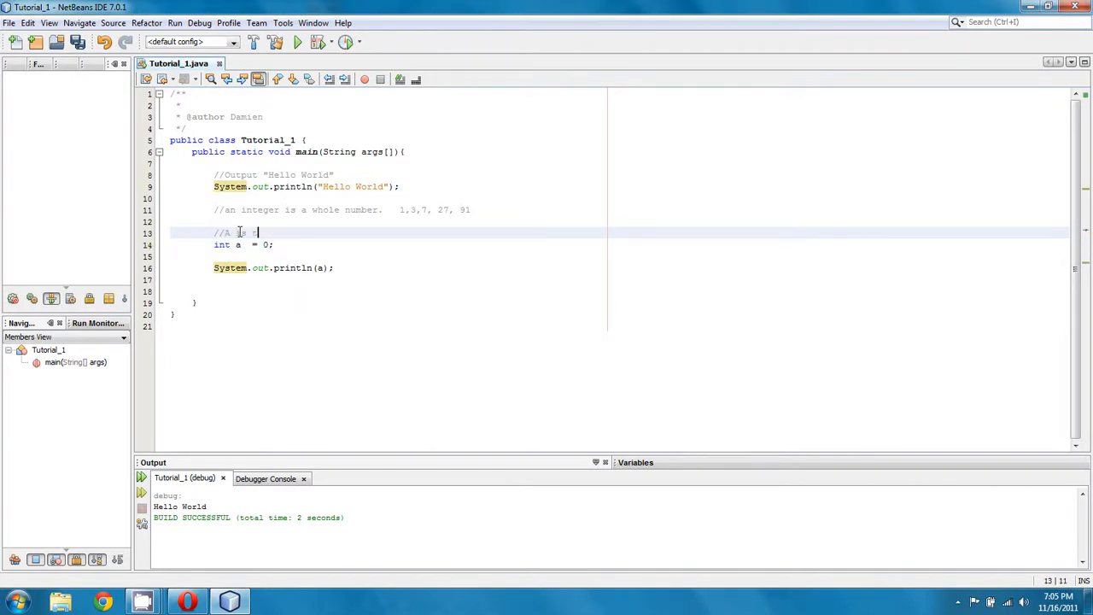
{"action": "type", "text": "s the starting value"}
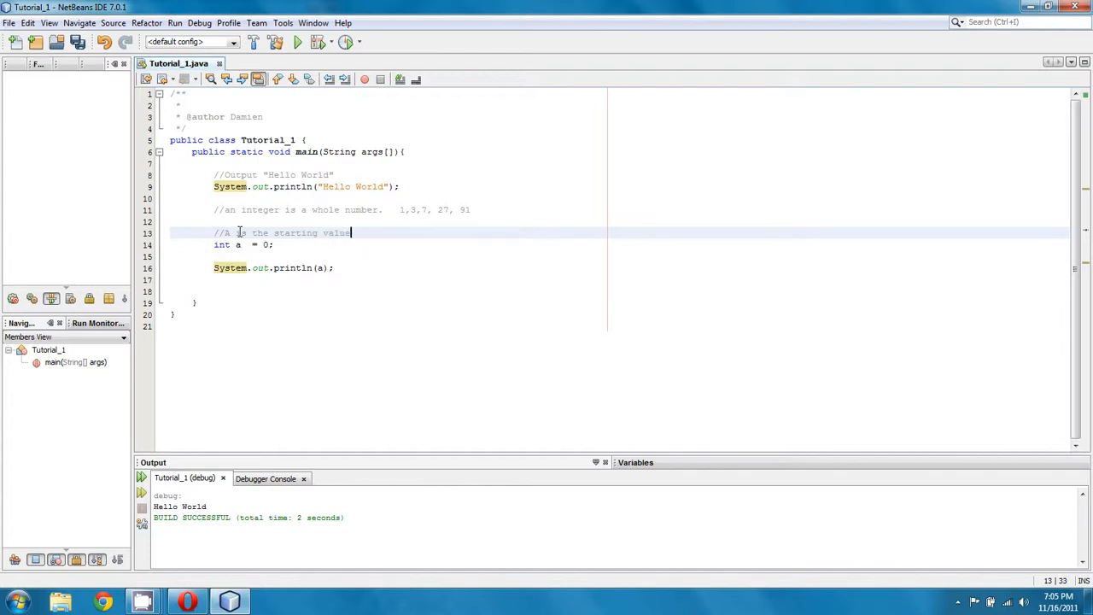
{"action": "type", "text": "of the produc"}
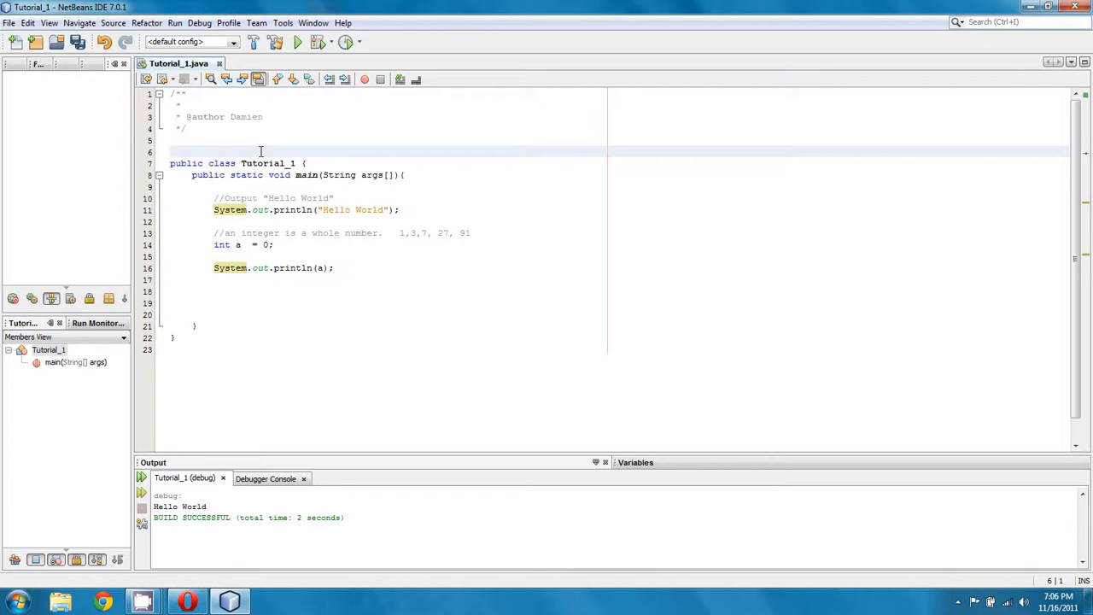
- Add 'import java.util.Scanner;' above the Tutorial_1 class and open blank lines in main
{"action": "type", "text": "incl"}
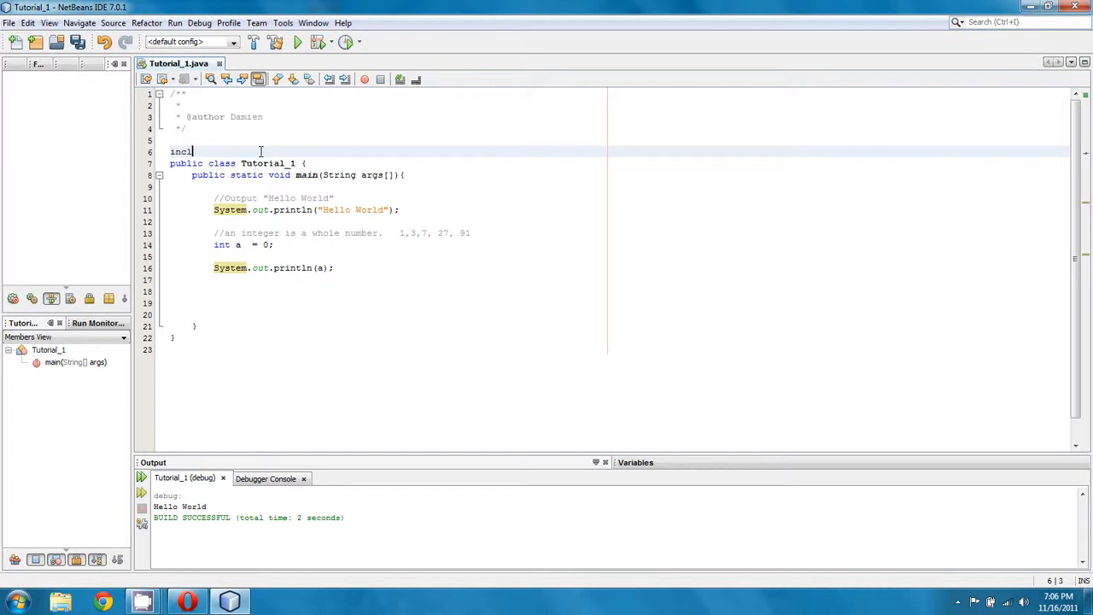
{"action": "type", "text": "u"}
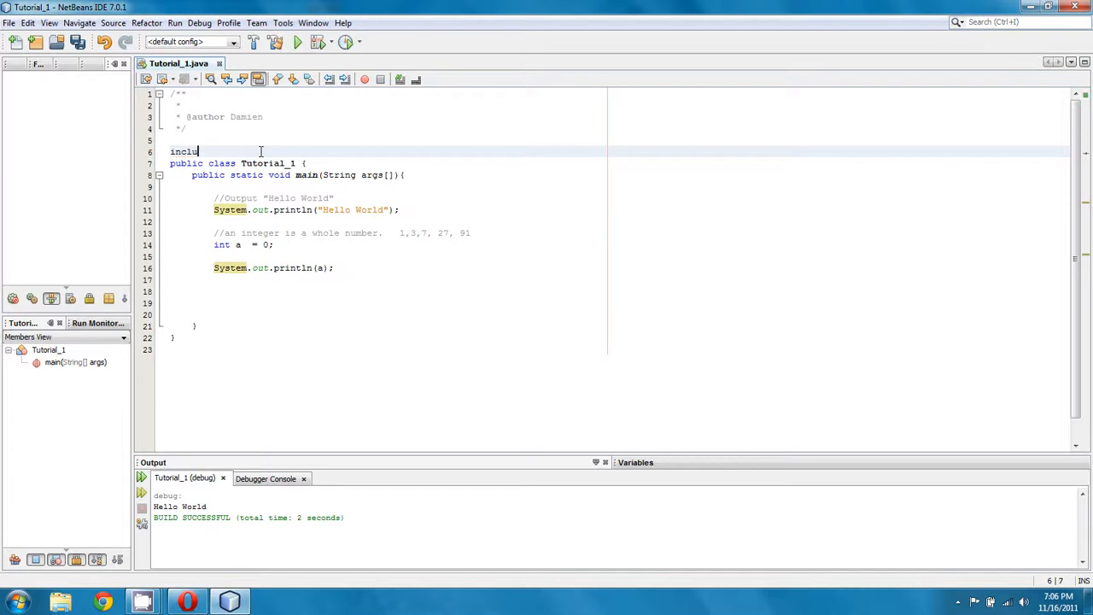
{"action": "type", "text": "import"}
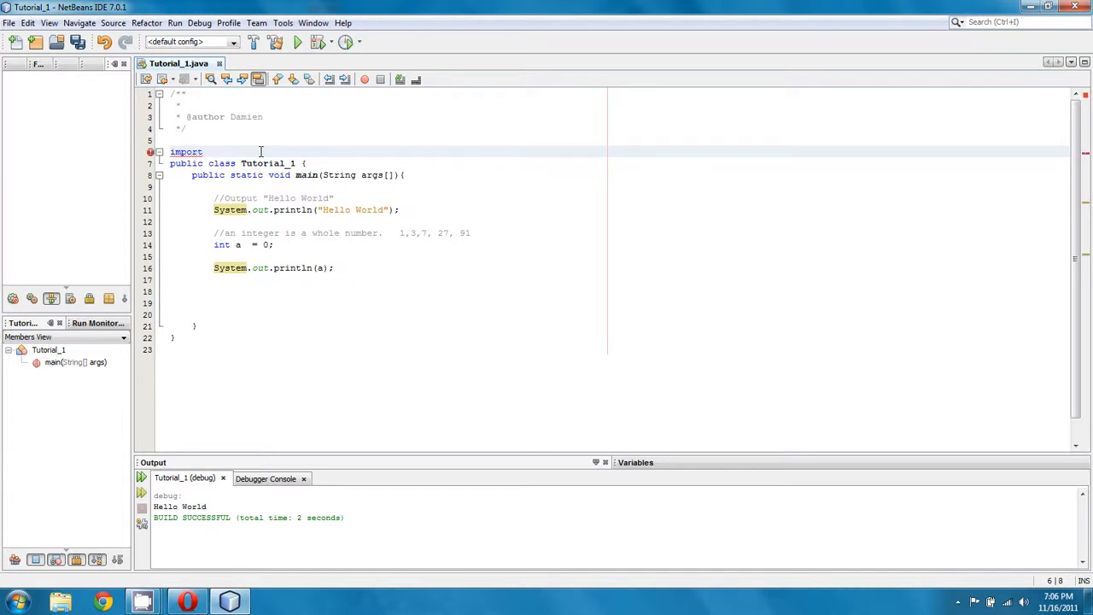
{"action": "type", "text": "java.util.Scanner;"}
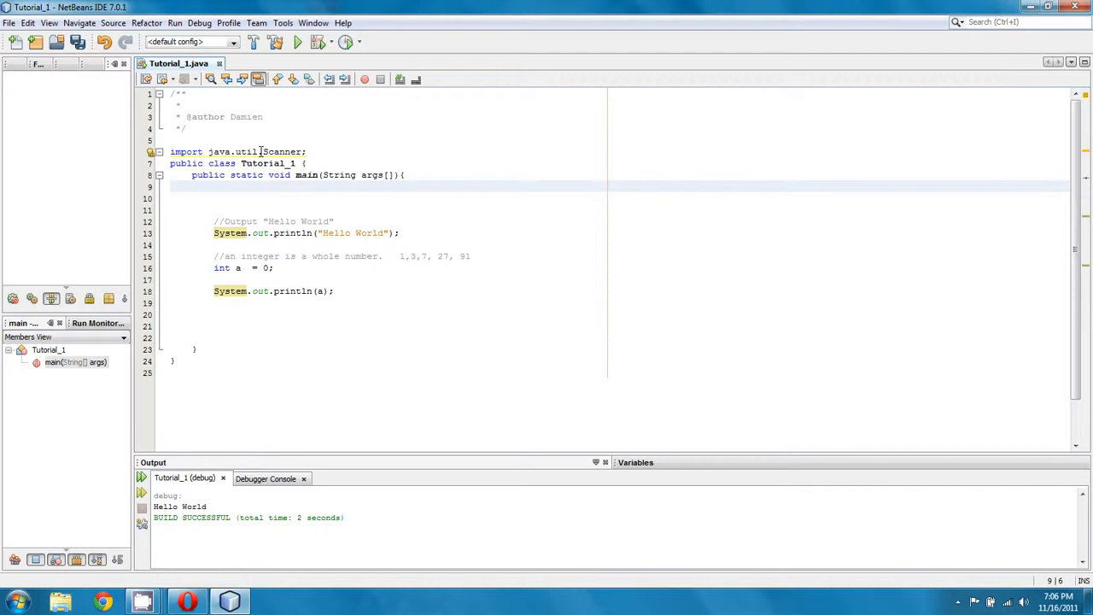
- Declare 'Scanner input = new Scanner(System.in);' as the first statement of main
{"action": "type", "text": "Scan"}
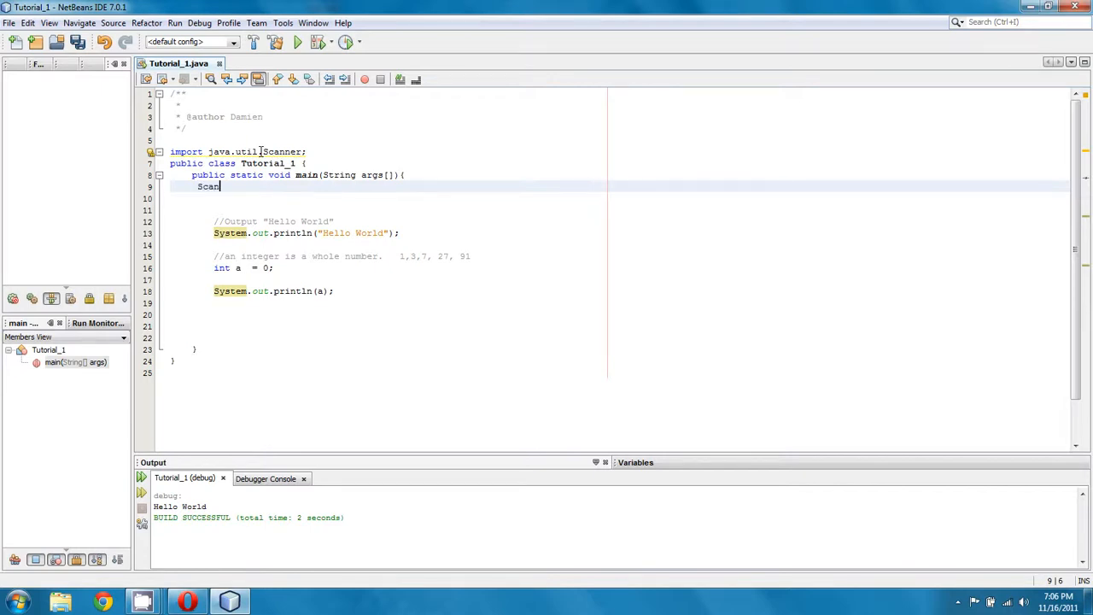
{"action": "type", "text": "ner input"}
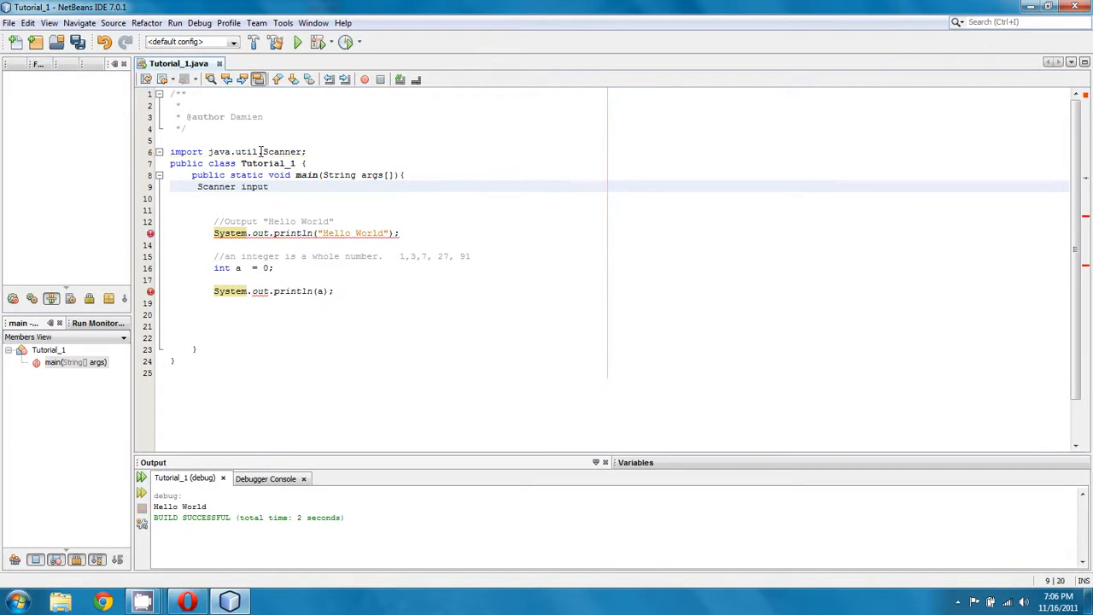
{"action": "type", "text": "= new"}
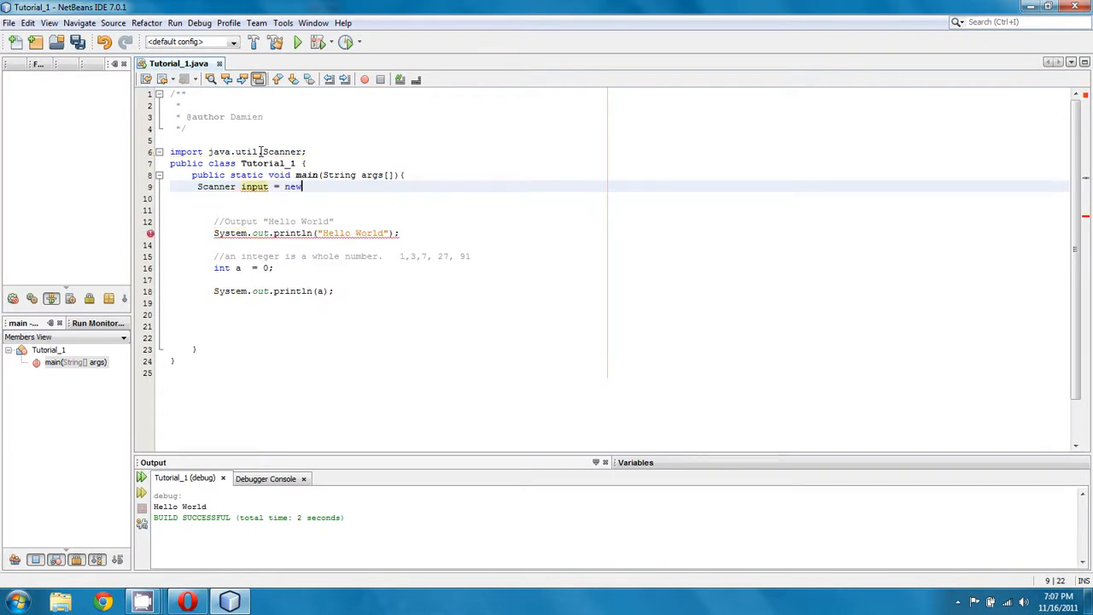
{"action": "type", "text": "Scanner"}
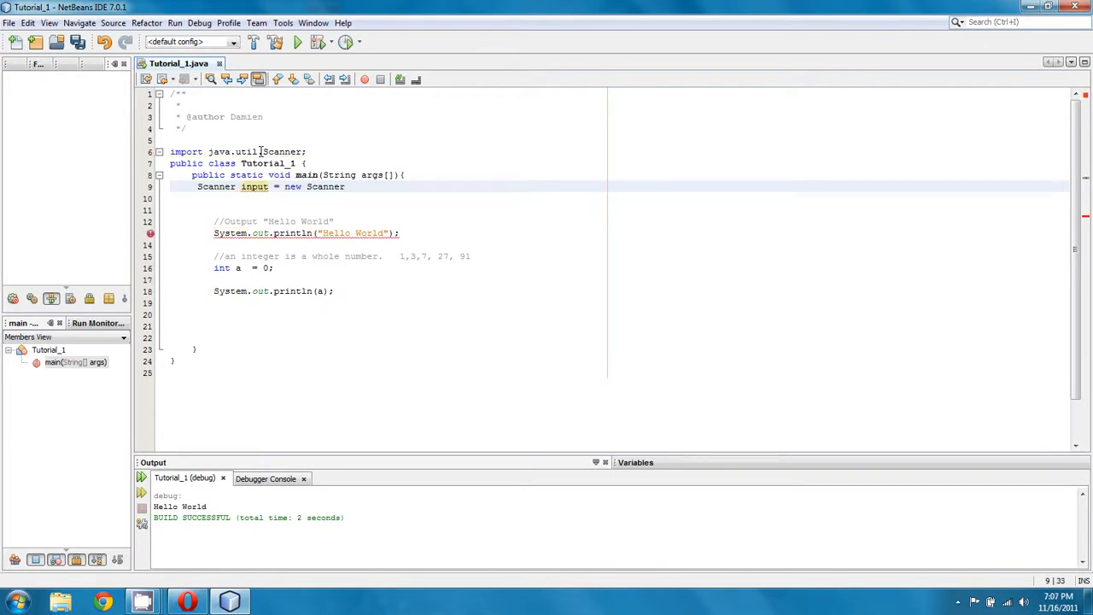
{"action": "type", "text": "("}
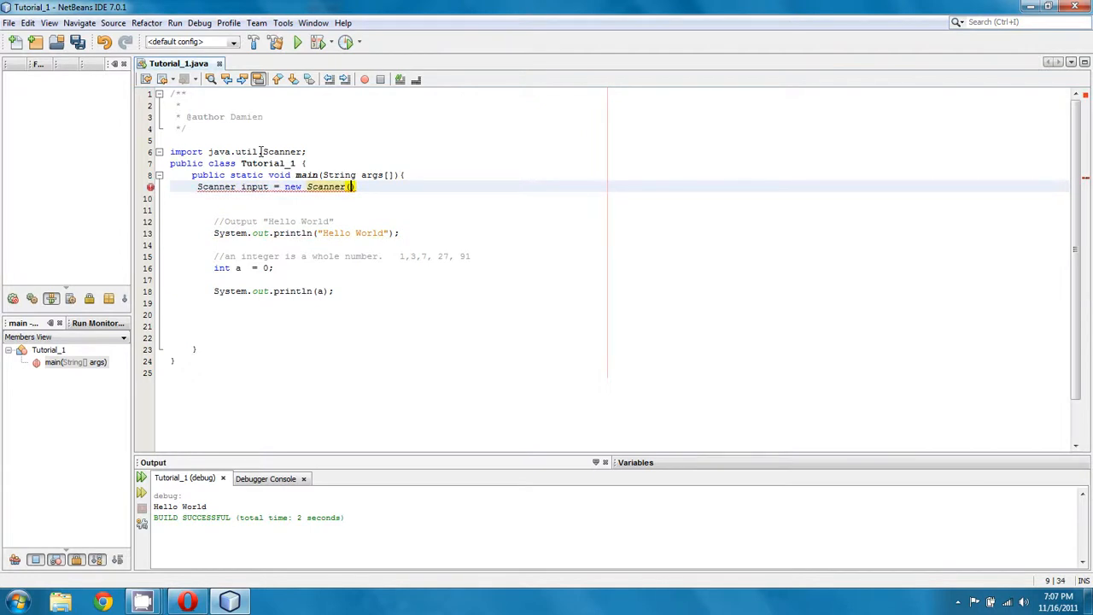
{"action": "type", "text": "System.in"}
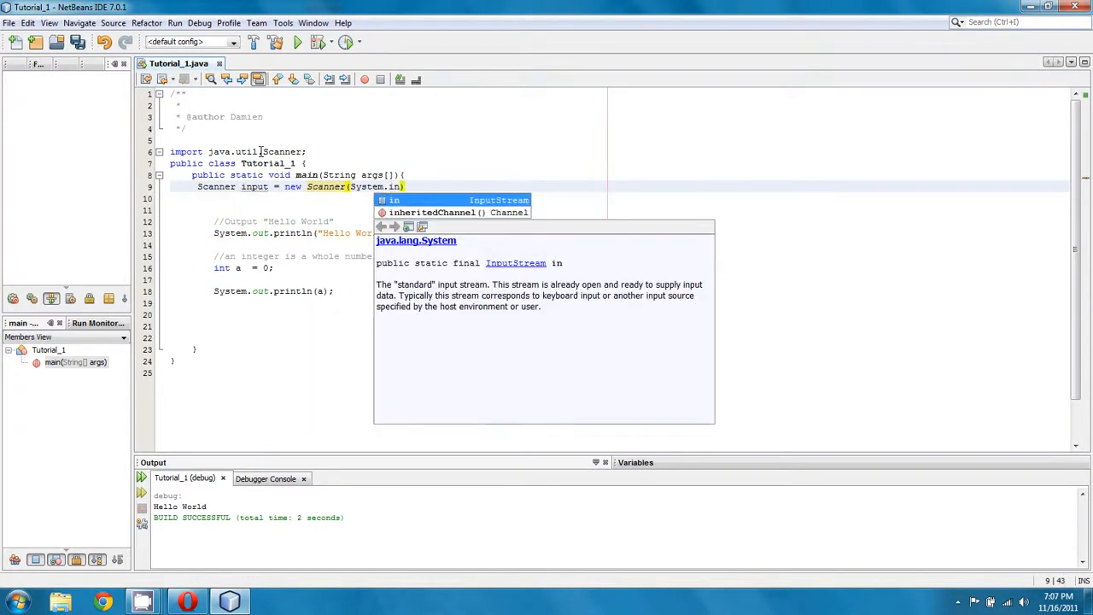
{"action": "key", "text": "Down"}
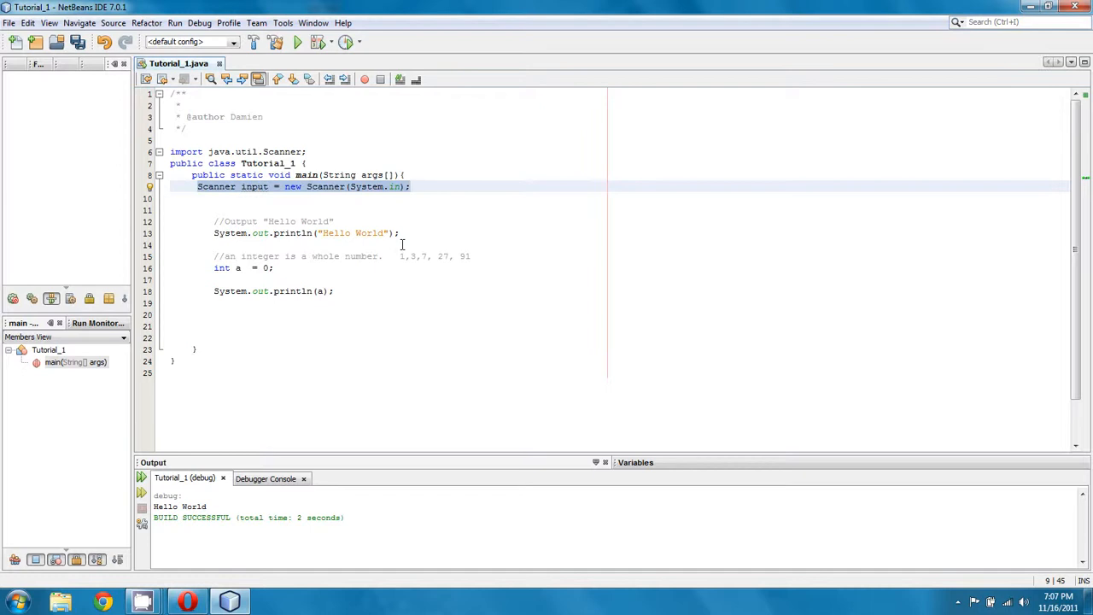
- Declare 'int b = 0;' below System.out.println(a) and start a new line
{"action": "left_click", "coordinate": [411, 186]}
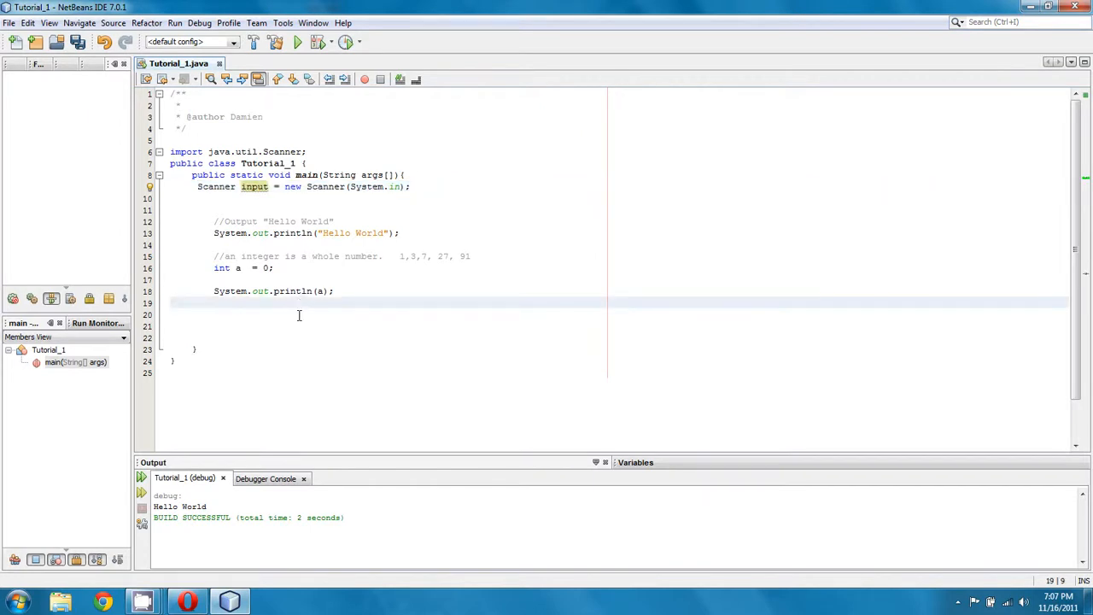
{"action": "type", "text": "int"}
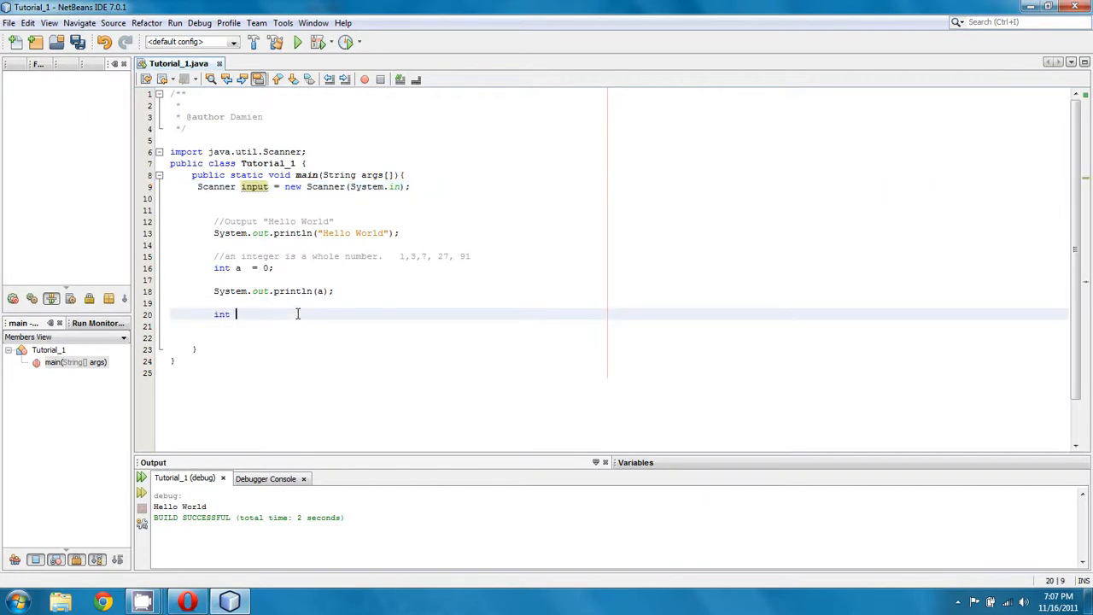
{"action": "type", "text": "b=01"}
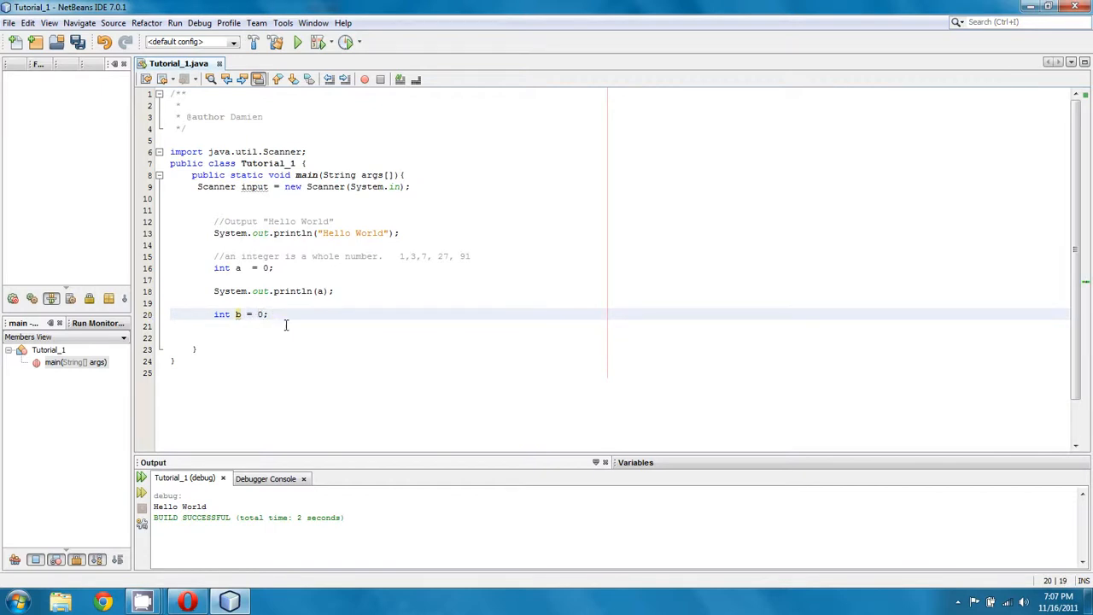
{"action": "key", "text": "enter"}
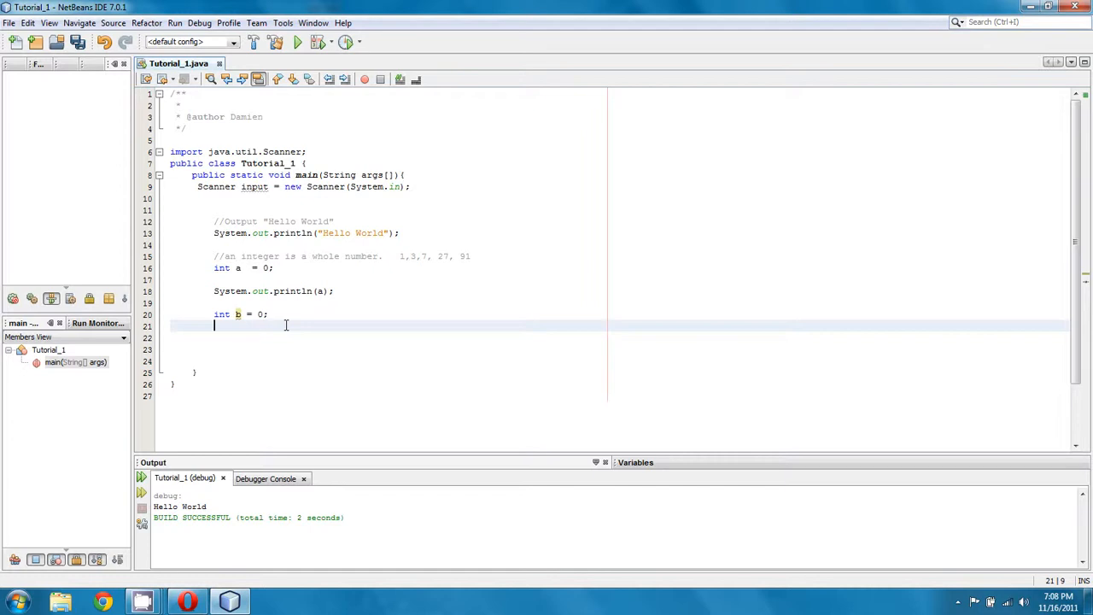
- Print the prompt "Enter a value for integer b: " and read b via input.nextInt()
{"action": "type", "text": "System"}
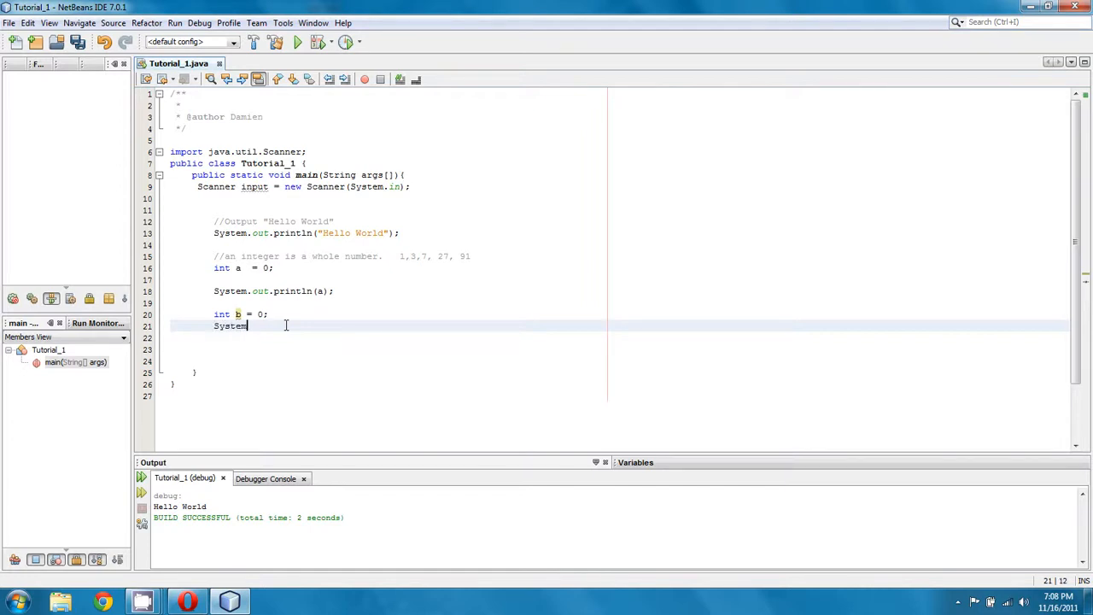
{"action": "type", "text": ".out.println("}
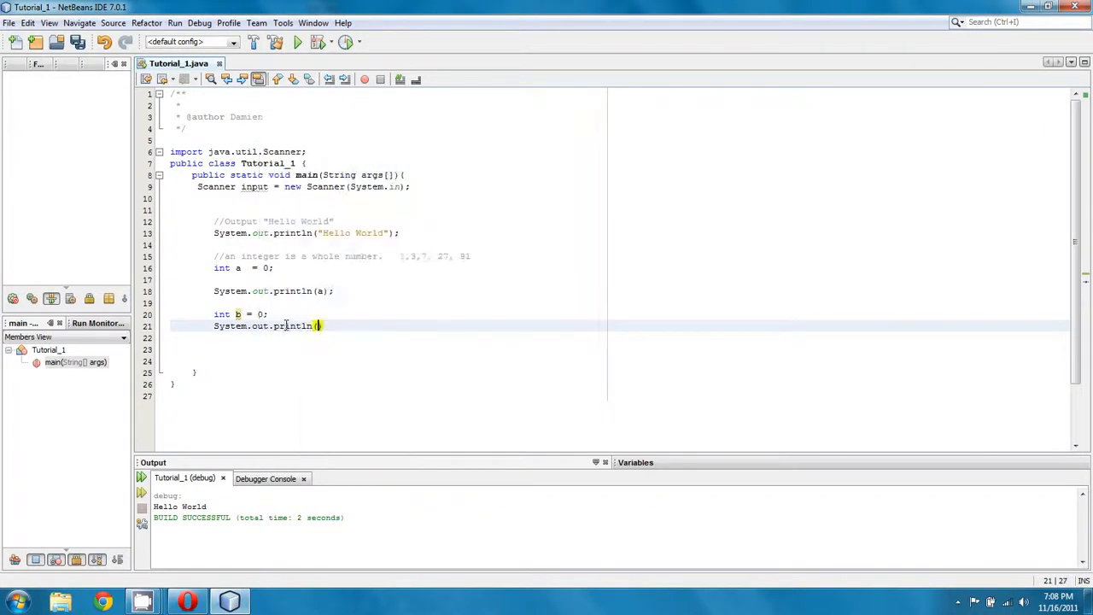
{"action": "type", "text": ")"}
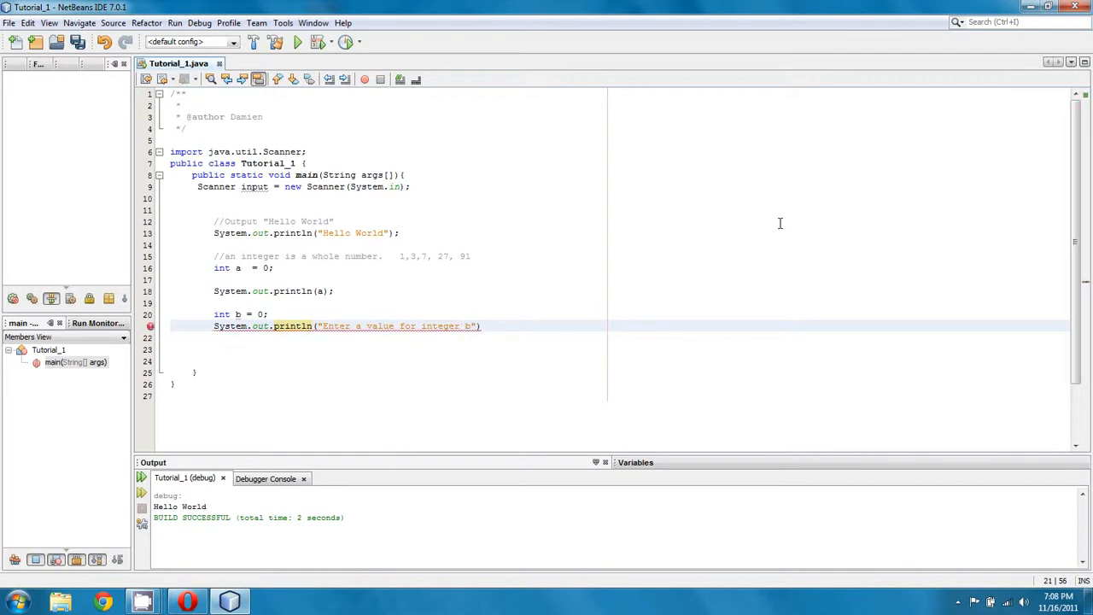
{"action": "type", "text": ": \");"}
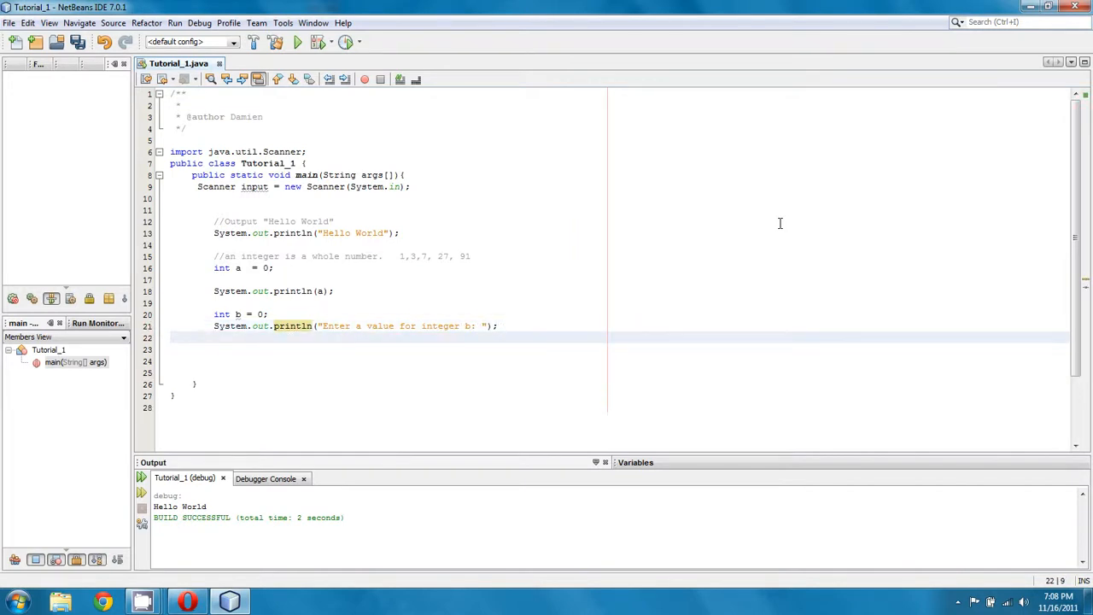
{"action": "type", "text": "b = inp"}
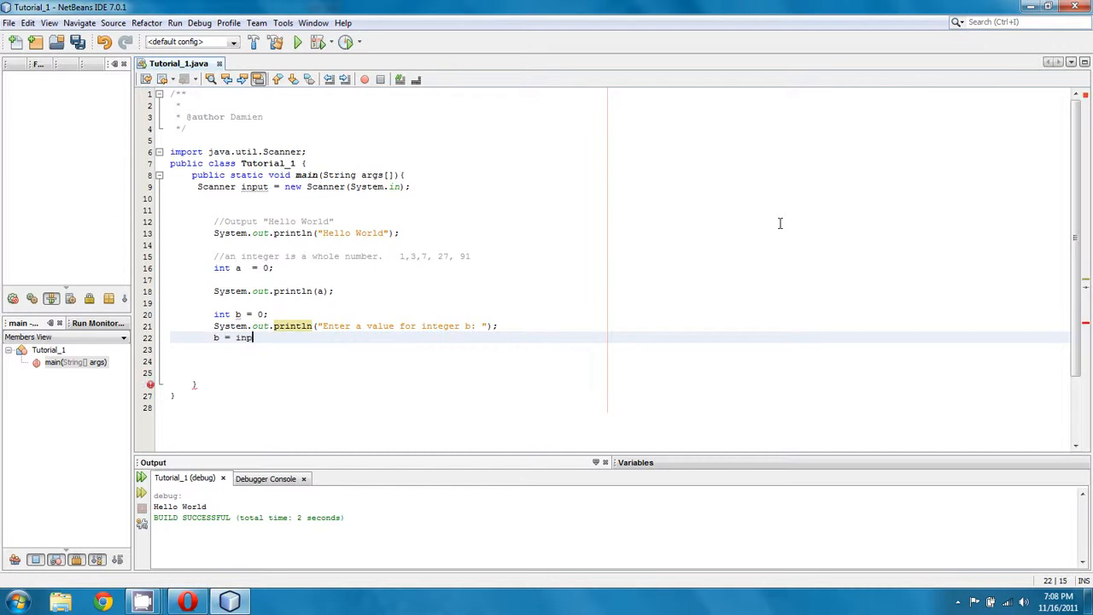
{"action": "type", "text": "ut.nextInt"}
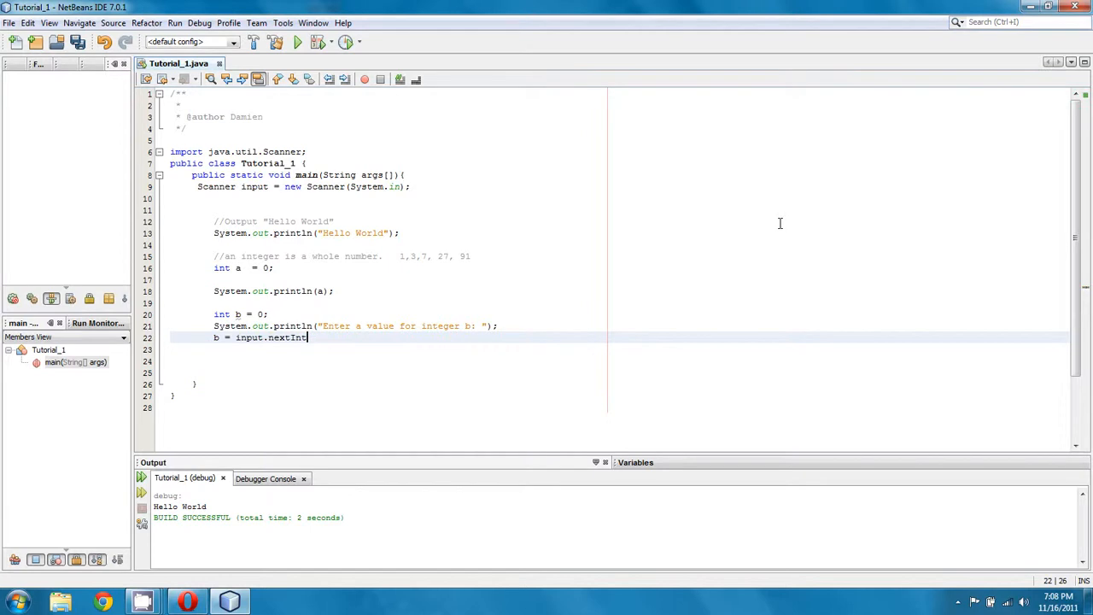
{"action": "type", "text": "();"}
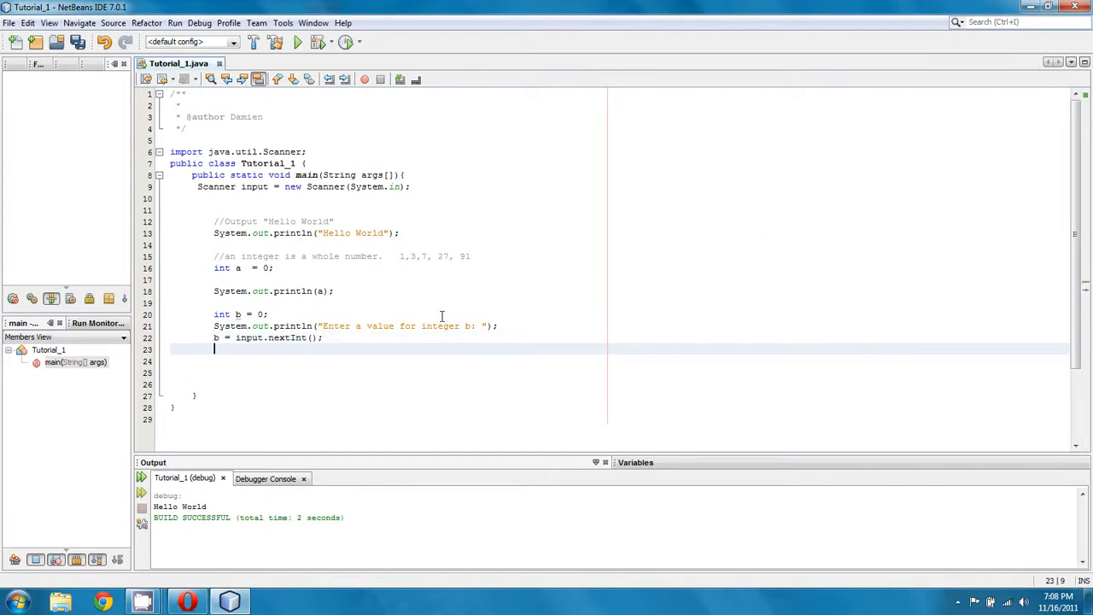
- Add System.out.println("b is equal to: " +b); as the final statement
{"action": "type", "text": "System,"}
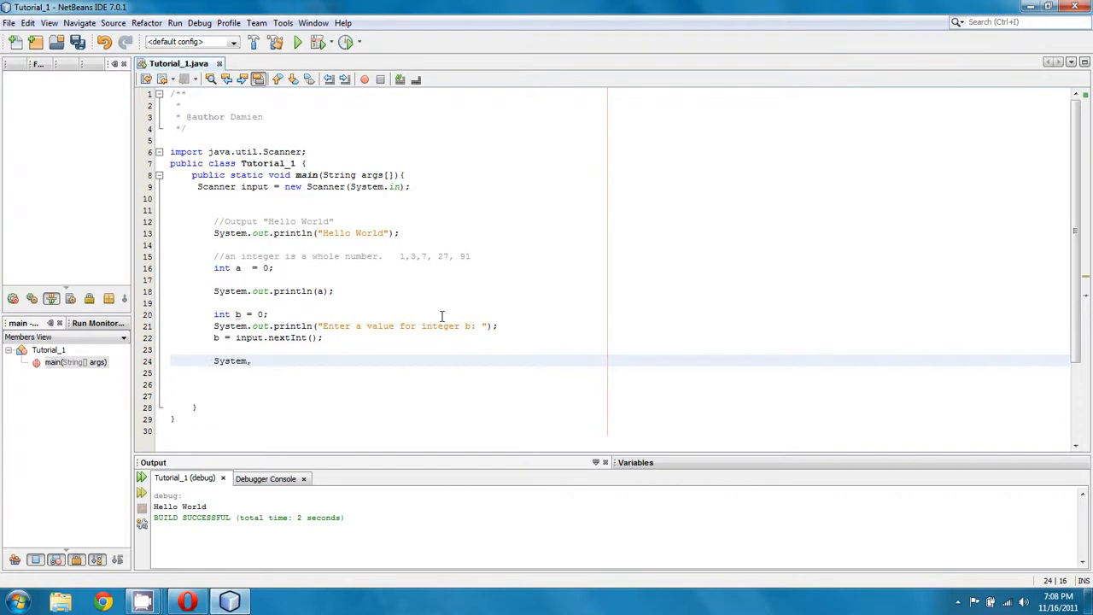
{"action": "type", "text": ".out.println(b"}
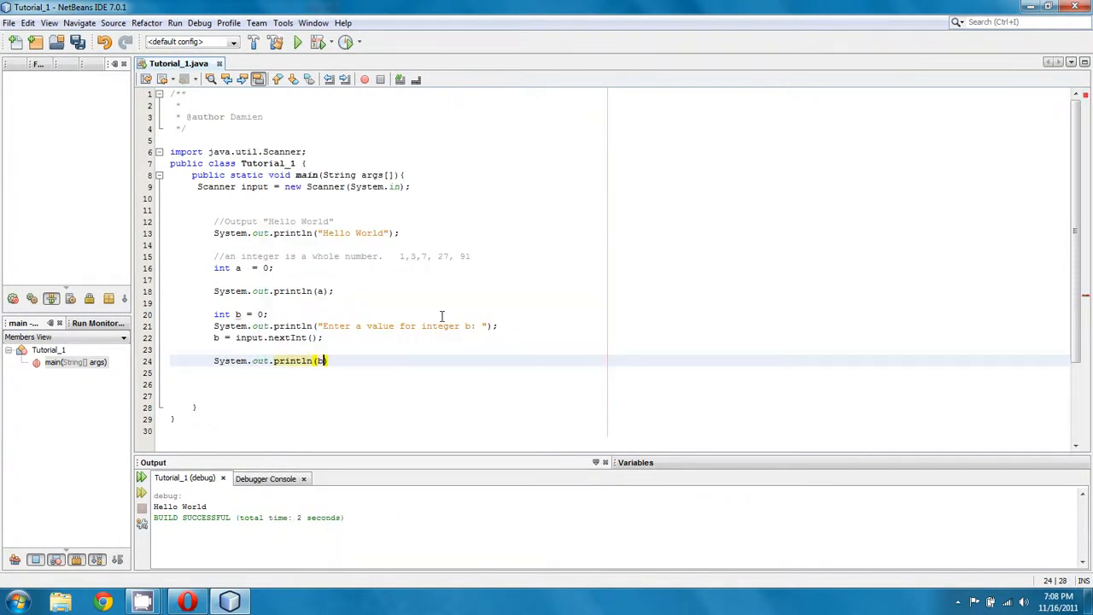
{"action": "type", "text": ");"}
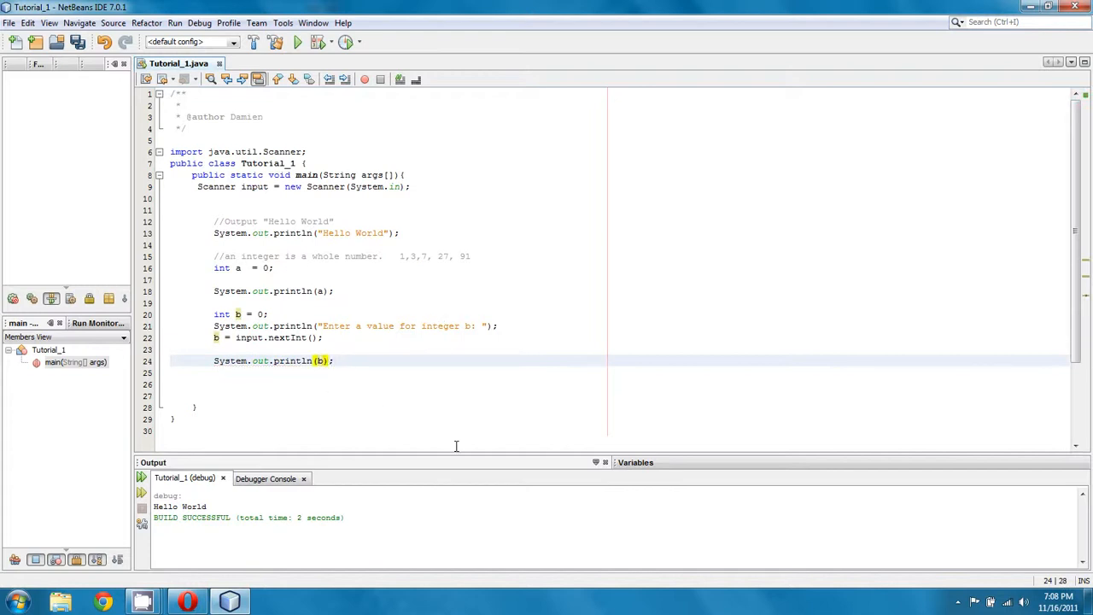
{"action": "type", "text": "\""}
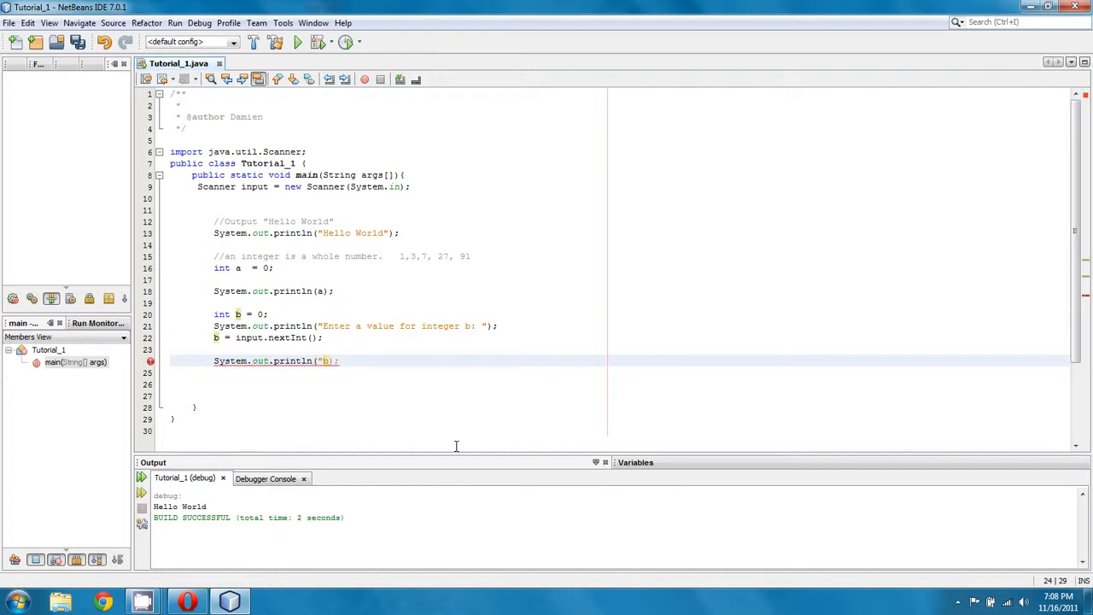
{"action": "type", "text": "="}
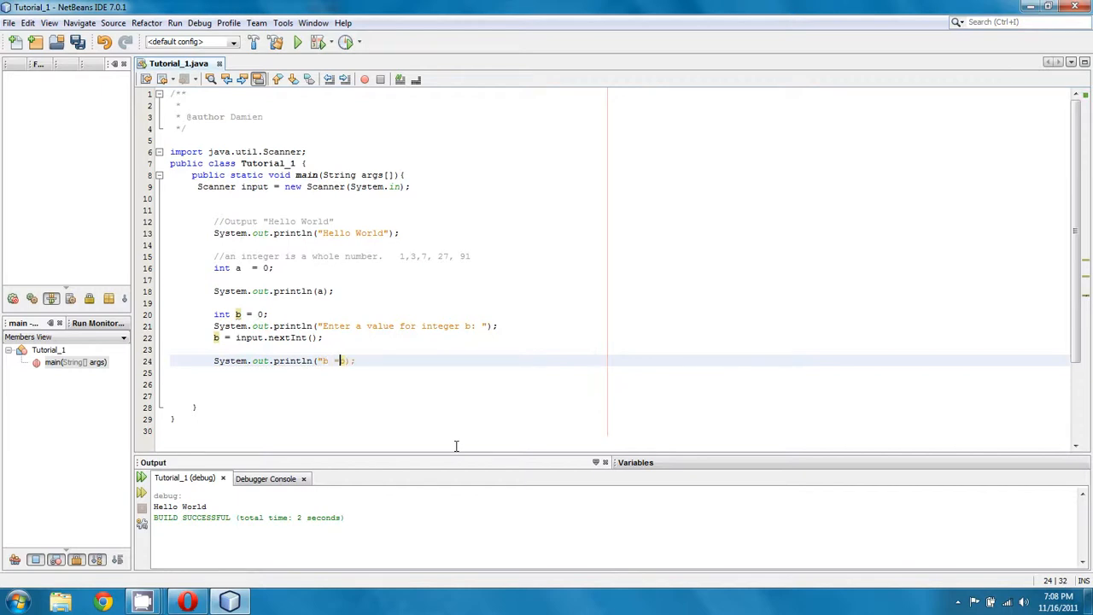
{"action": "type", "text": "is equal to:"}
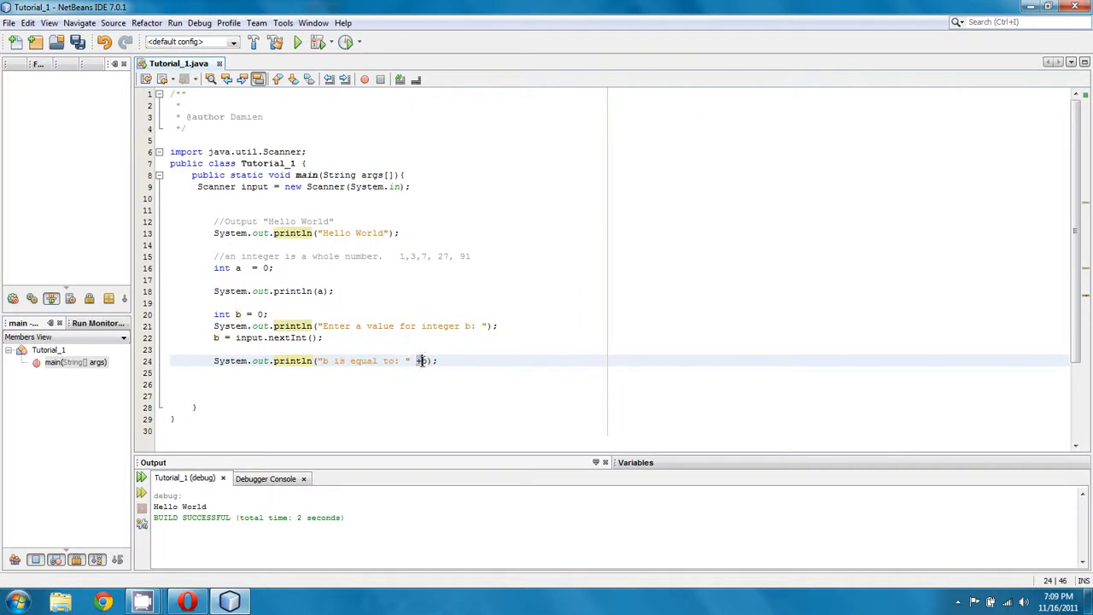
{"action": "type", "text": "+b"}
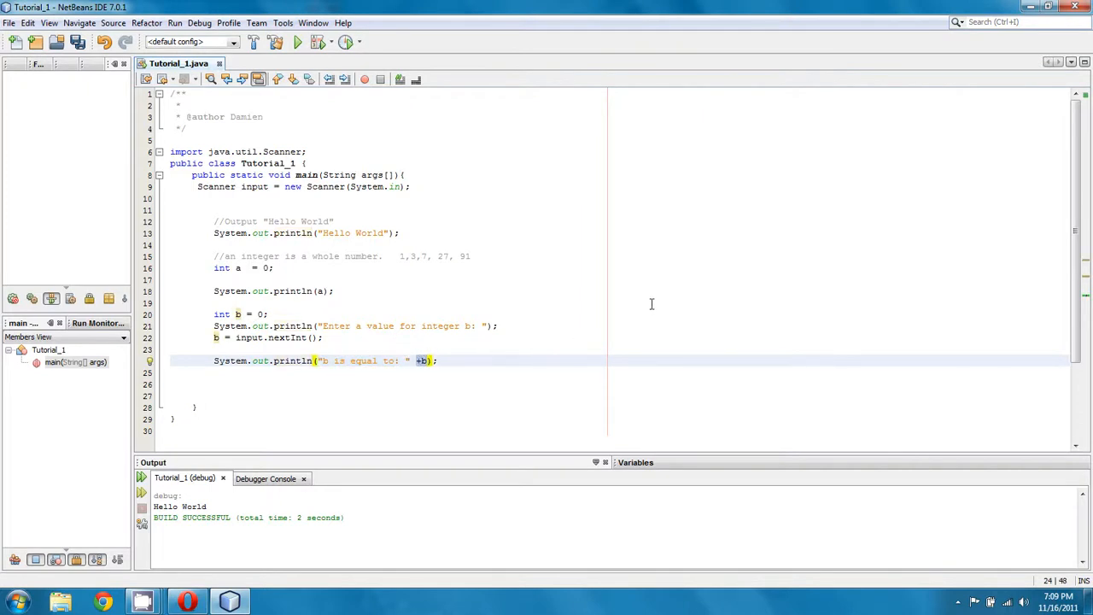
{"action": "left_click", "coordinate": [500, 325]}
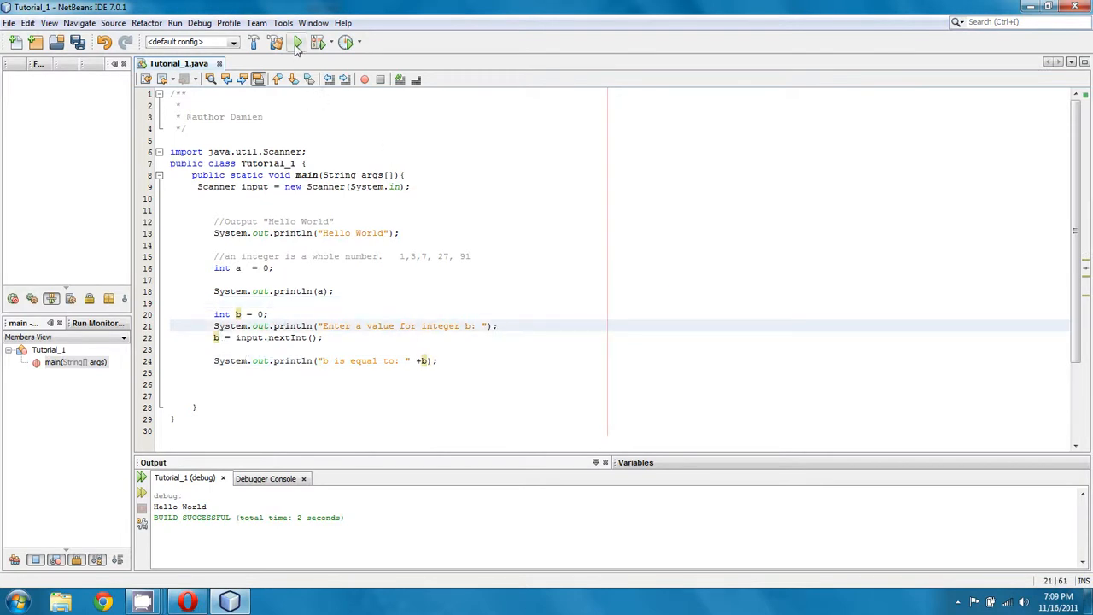
- Run the project with Tutorial_1 as main class and enter 101 in Output
{"action": "left_click", "coordinate": [296, 42]}
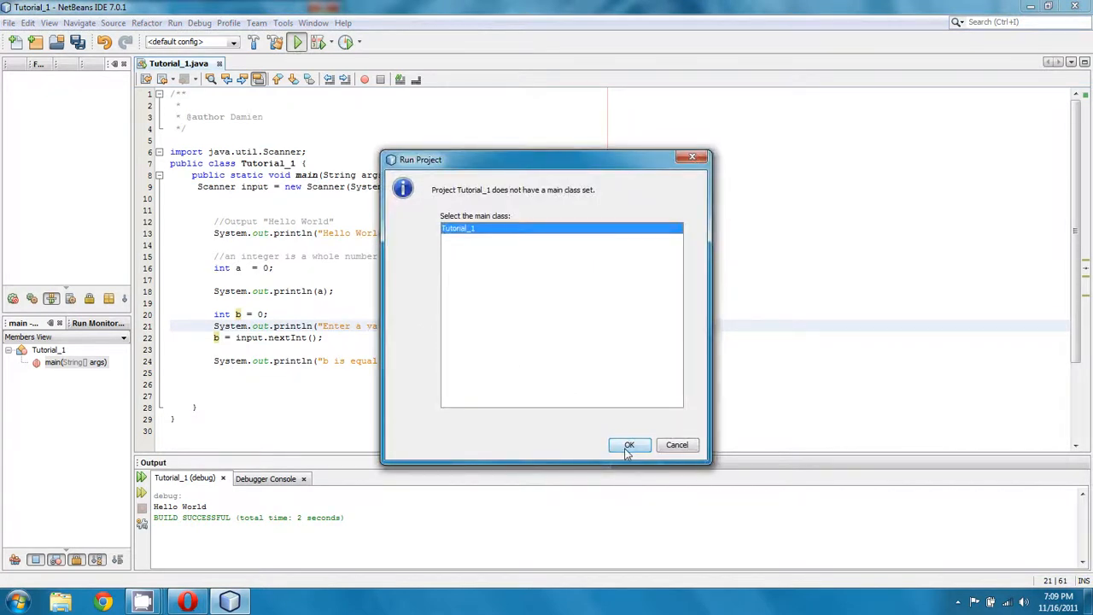
{"action": "left_click", "coordinate": [629, 444]}
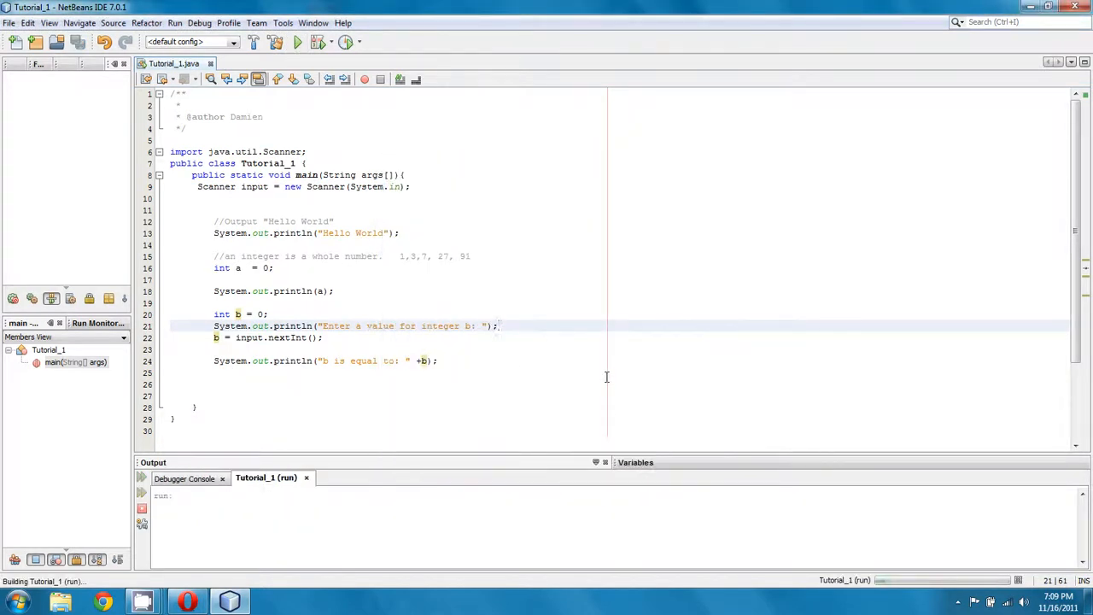
{"action": "left_click", "coordinate": [297, 41]}
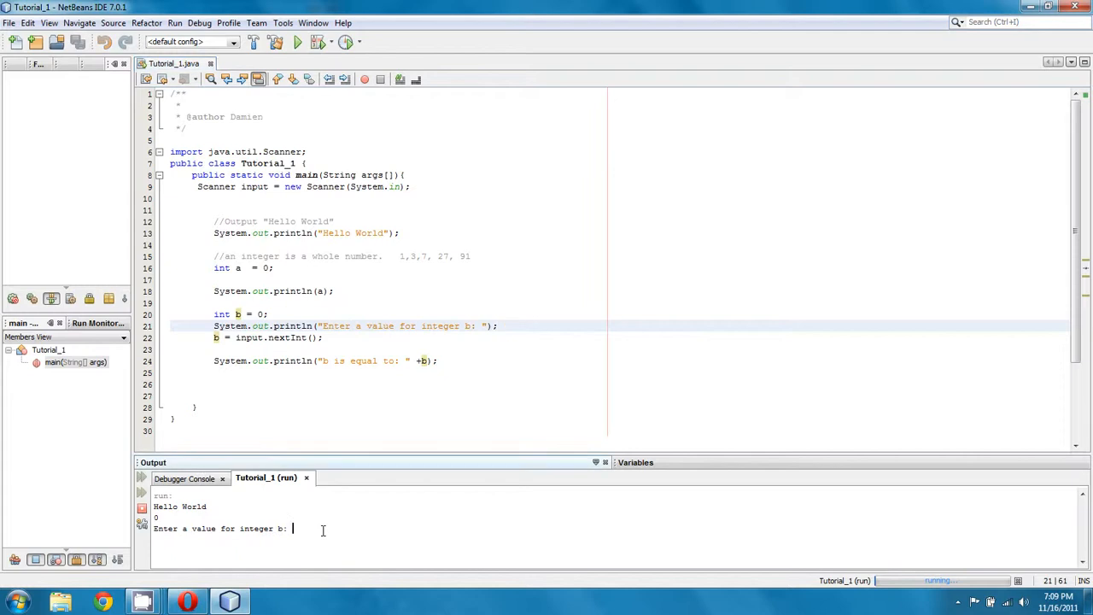
{"action": "mouse_move", "coordinate": [659, 338]}
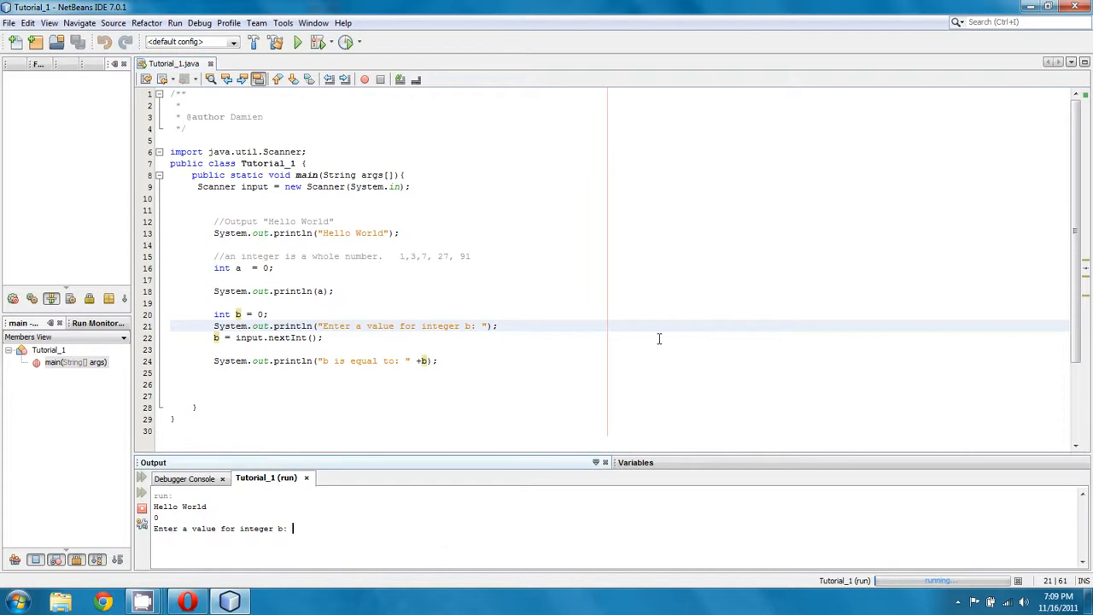
{"action": "type", "text": "101"}
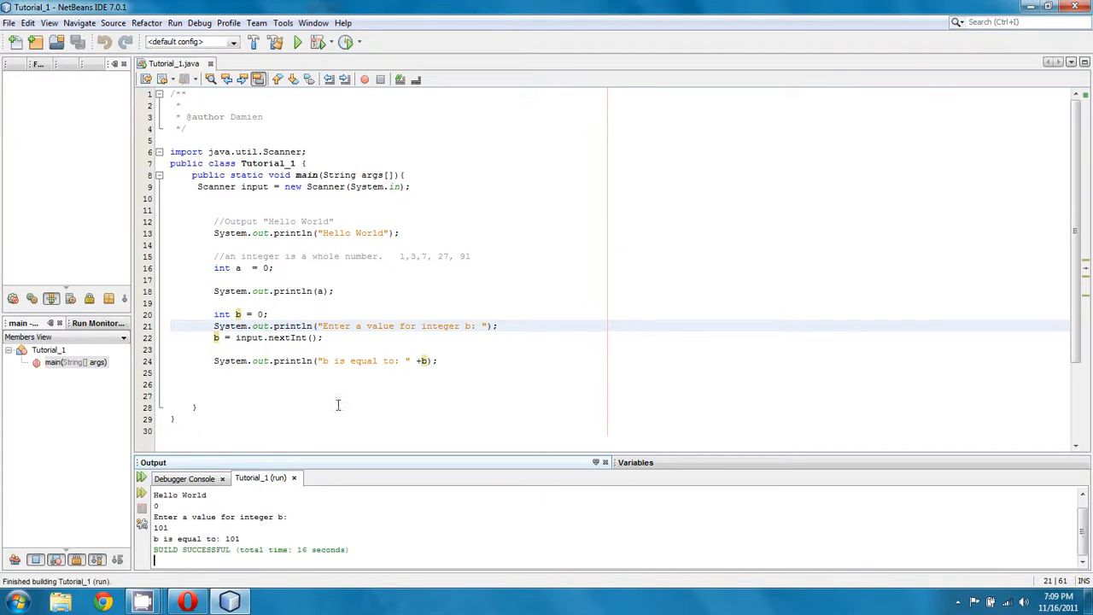
{"action": "mouse_move", "coordinate": [287, 371]}
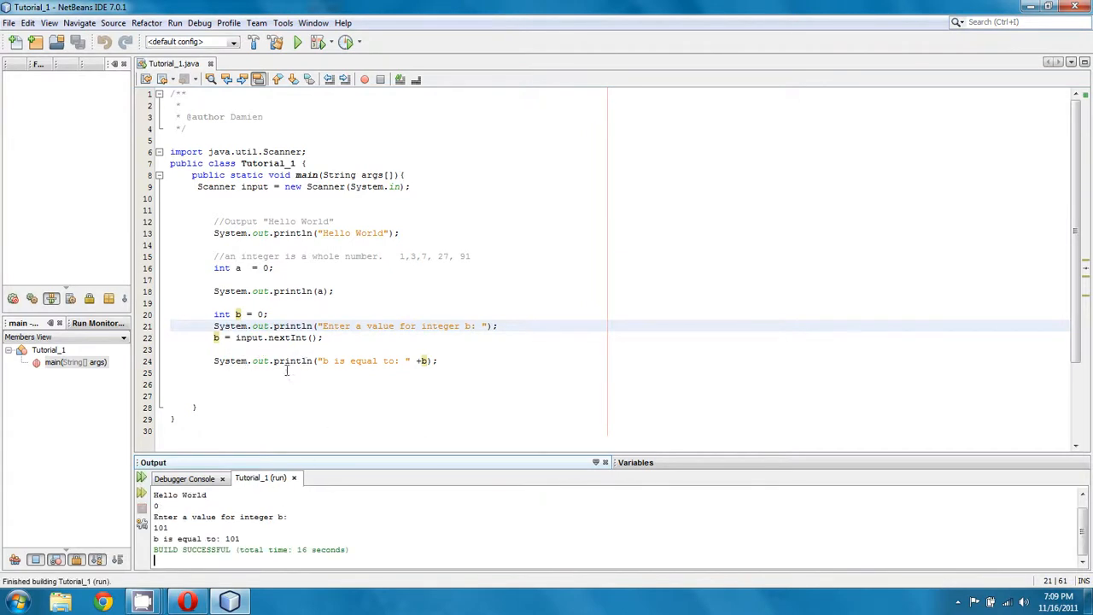